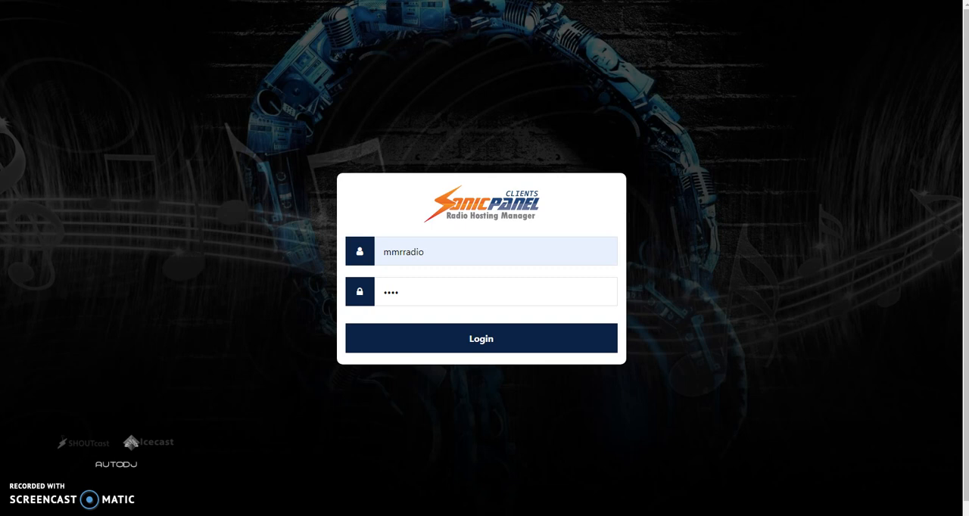
Step: Log in and go to Manage AutoDJ, showing AutoDJ Online with its active playlist
{"action": "left_click", "coordinate": [481, 339]}
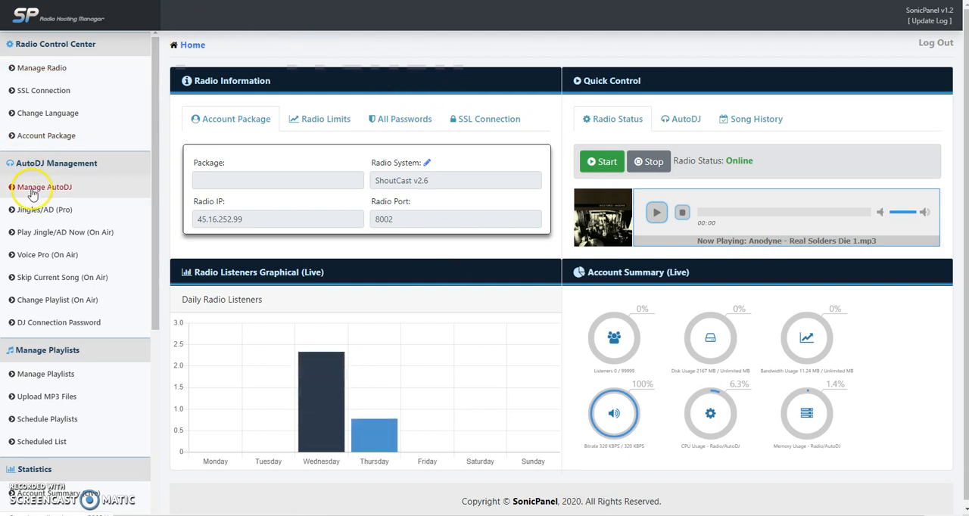
{"action": "left_click", "coordinate": [42, 187]}
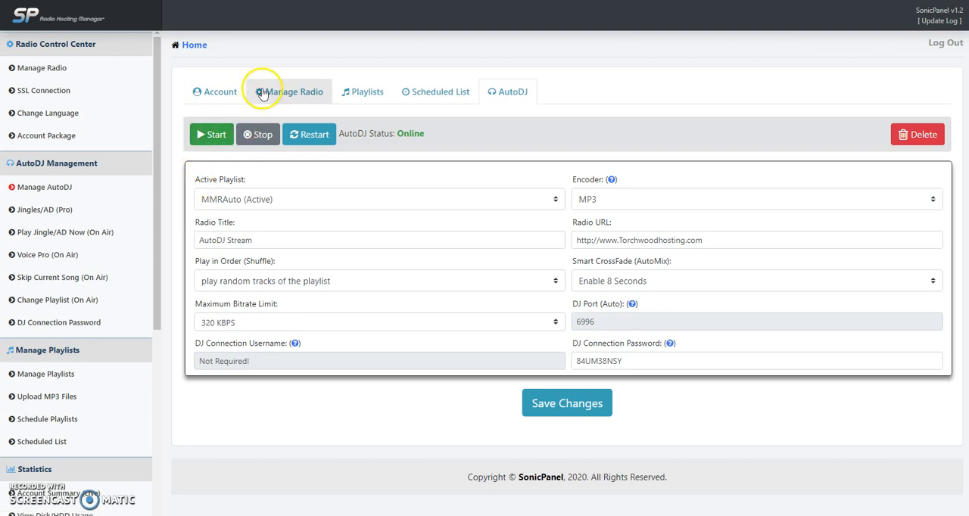
Step: Load the MMRAuto (Active) playlist and bring up its Upload MP3 Files area
{"action": "left_click", "coordinate": [366, 91]}
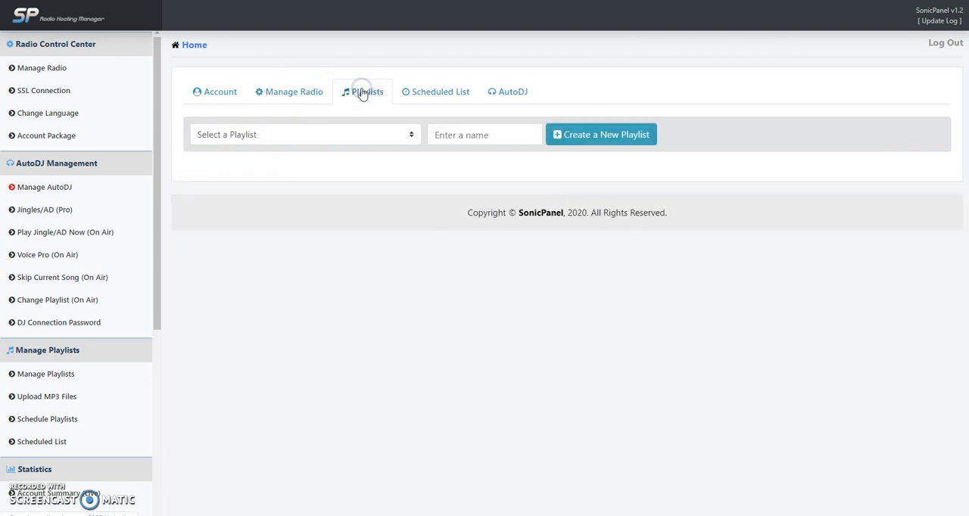
{"action": "left_click", "coordinate": [302, 135]}
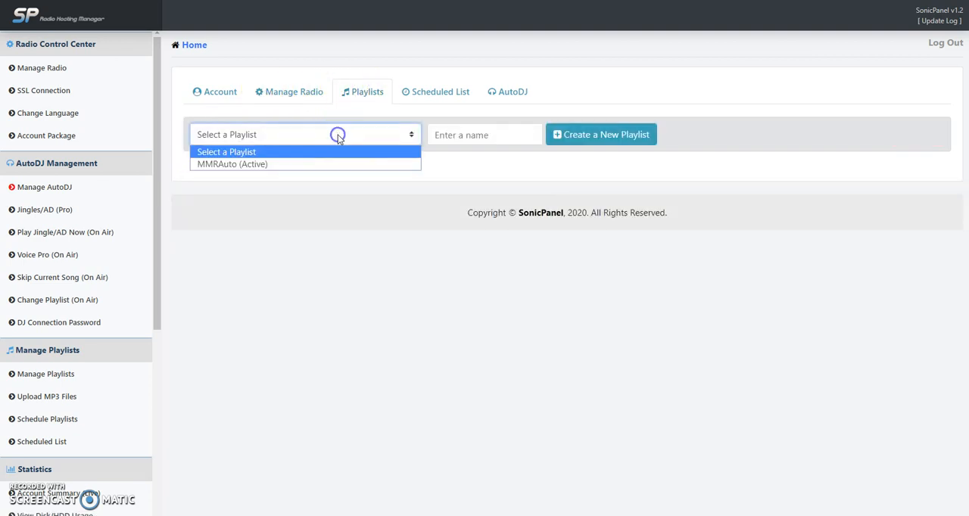
{"action": "left_click", "coordinate": [232, 163]}
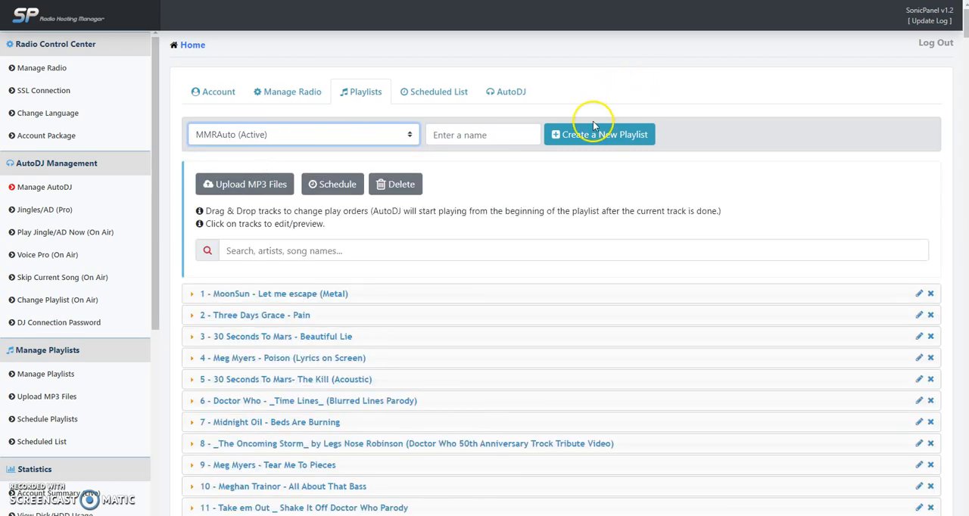
{"action": "left_click", "coordinate": [243, 185]}
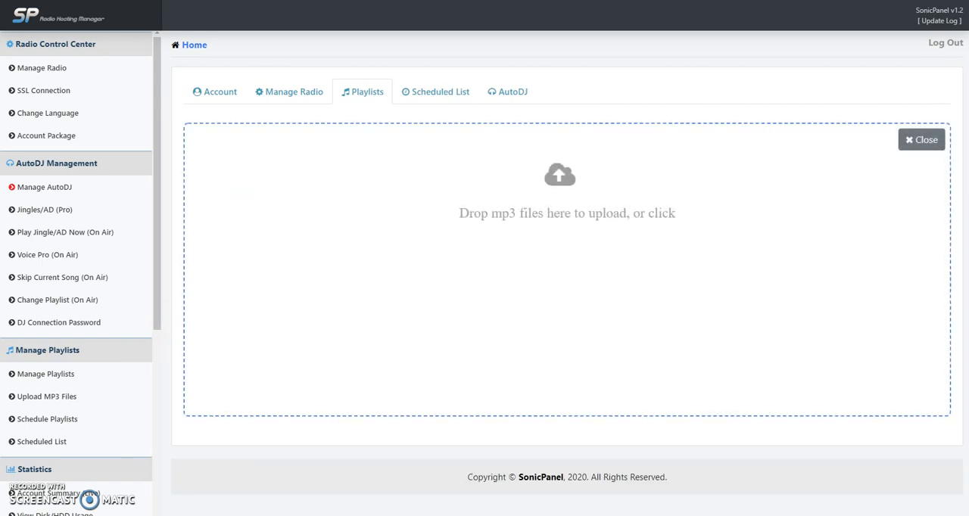
Step: Upload 30 Seconds To Mars mp3s to MMRAuto so The Fantasy appears as track 0
{"action": "left_click", "coordinate": [567, 212]}
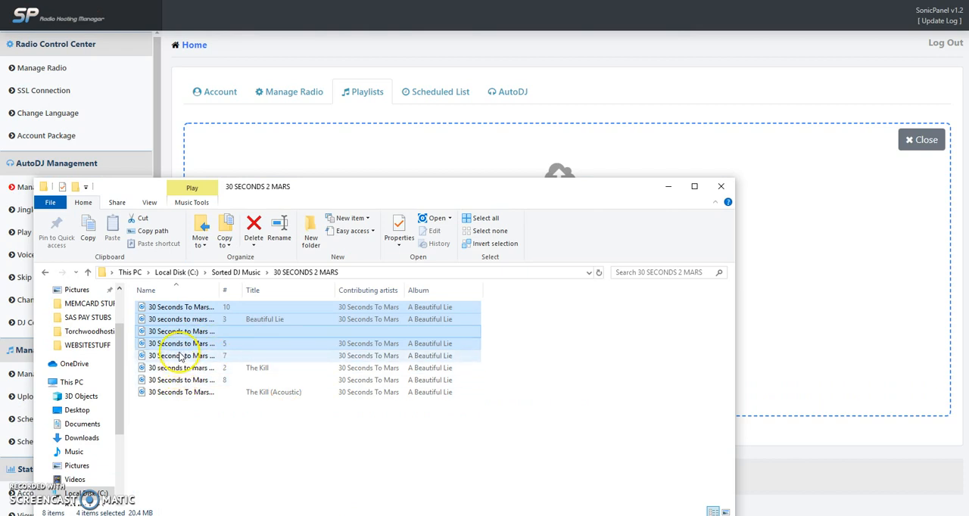
{"action": "left_click", "coordinate": [180, 355]}
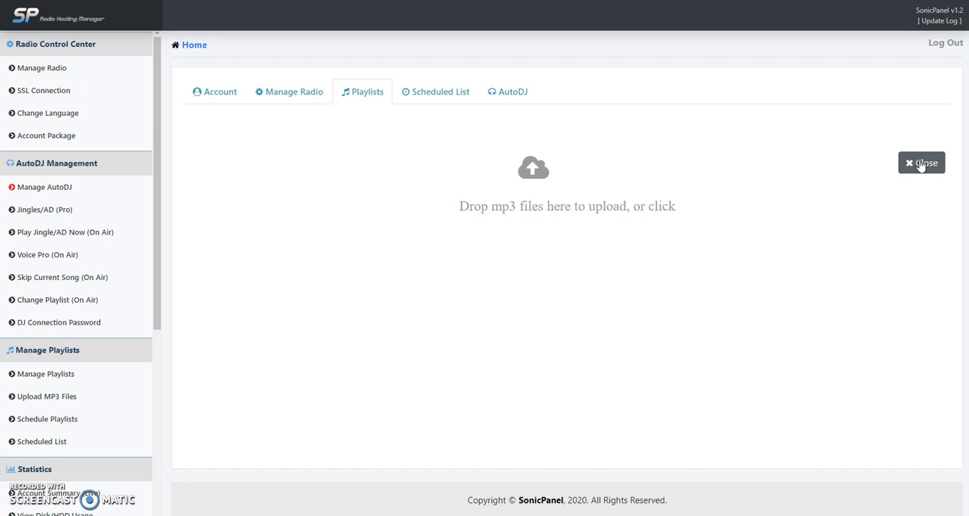
{"action": "left_click", "coordinate": [920, 164]}
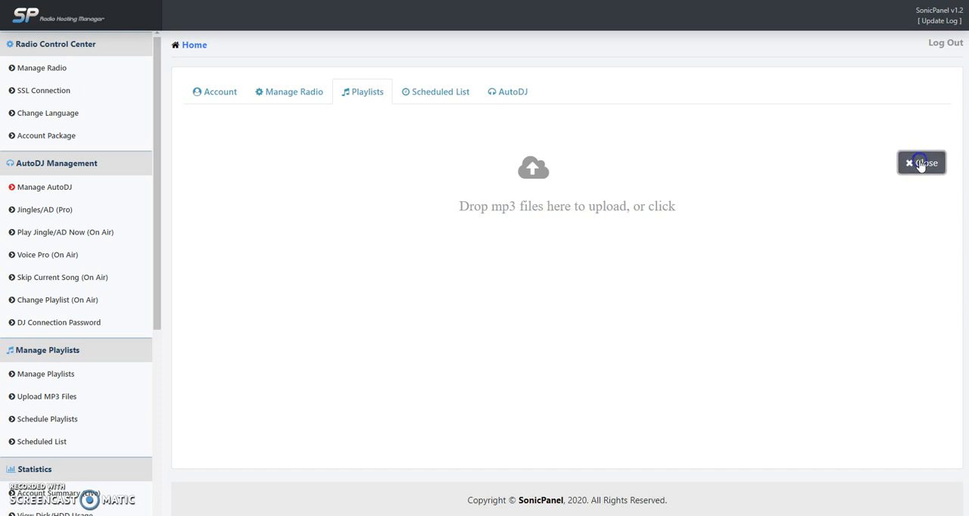
{"action": "left_click", "coordinate": [920, 164]}
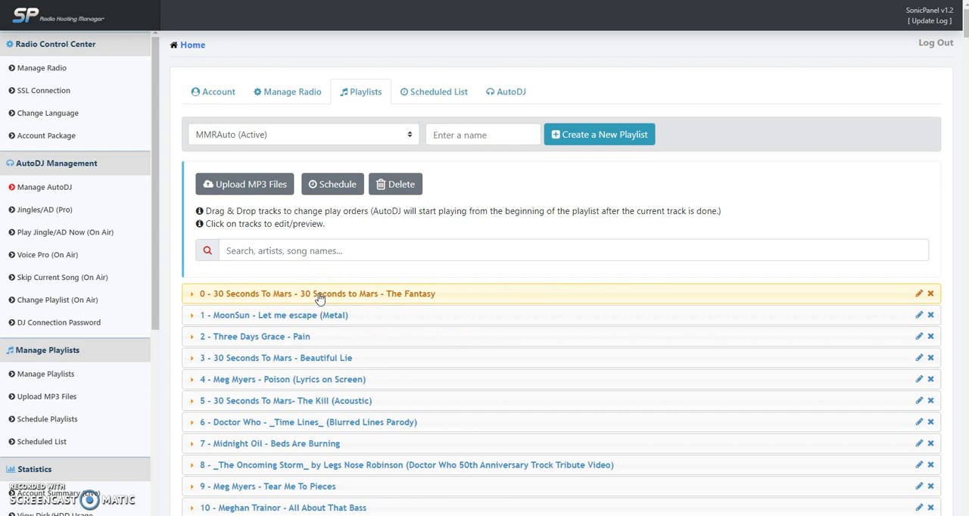
{"action": "mouse_move", "coordinate": [317, 300]}
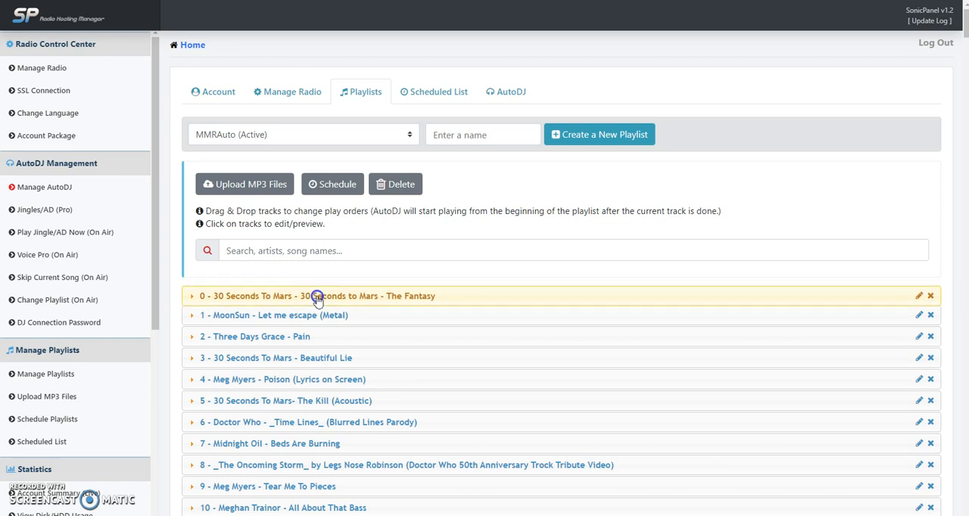
Step: Move The Fantasy down to position 9, after The Oncoming Storm
{"action": "left_click_drag", "start_coordinate": [318, 295], "coordinate": [318, 457]}
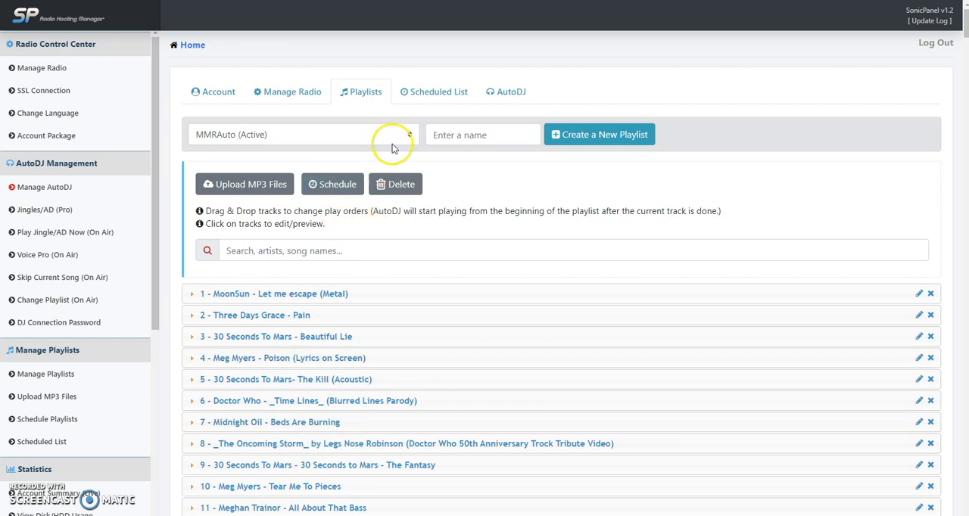
Step: Create a new empty playlist named 'scheduled'
{"action": "left_click", "coordinate": [483, 134]}
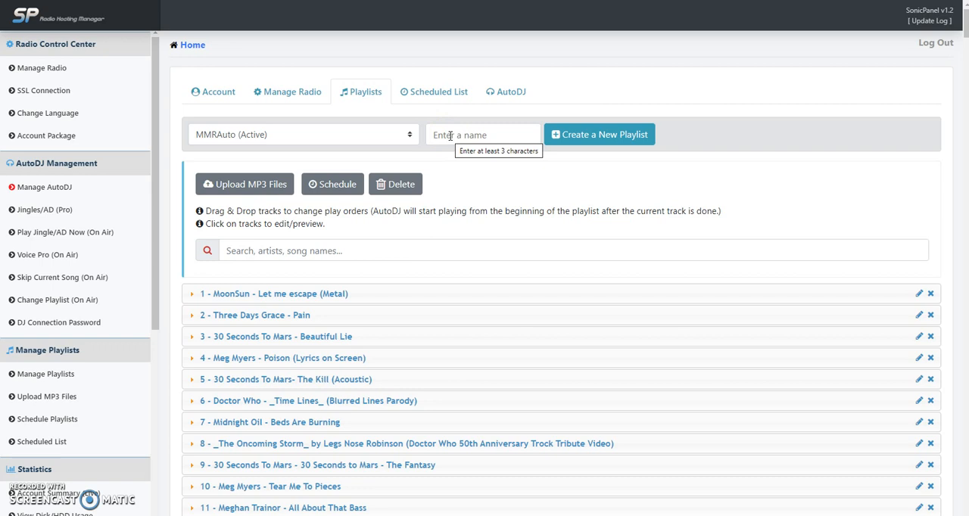
{"action": "left_click", "coordinate": [483, 135]}
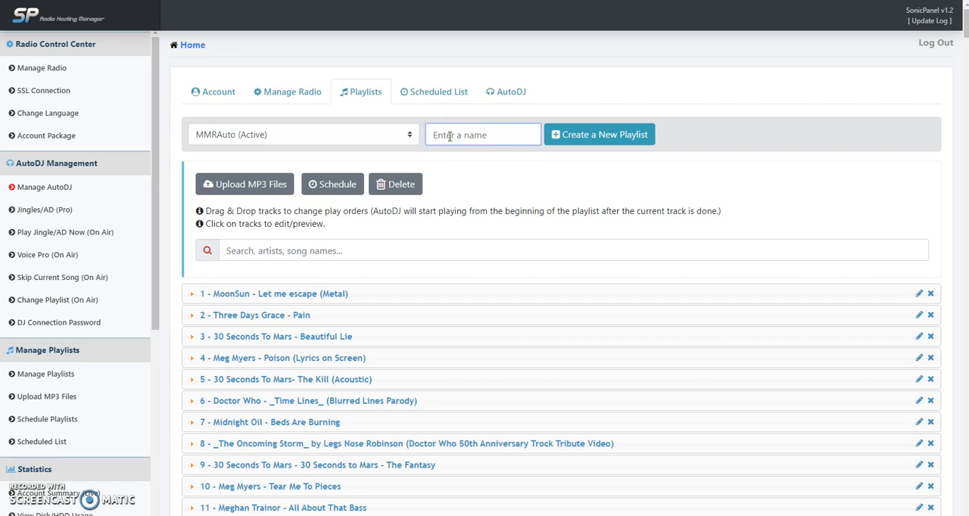
{"action": "type", "text": "schedule"}
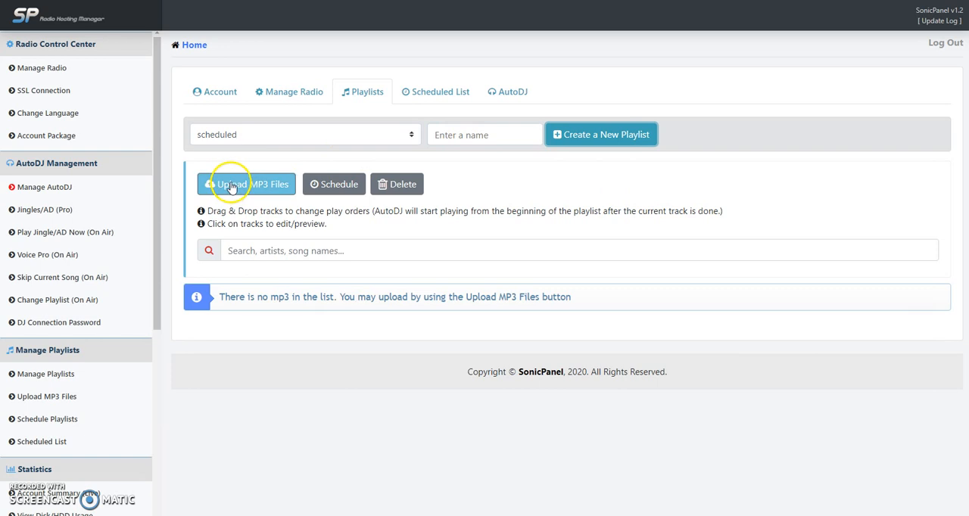
Step: Upload A Modern Myth, Savior, Jupiter and Beautiful Lie into the scheduled playlist
{"action": "left_click", "coordinate": [245, 184]}
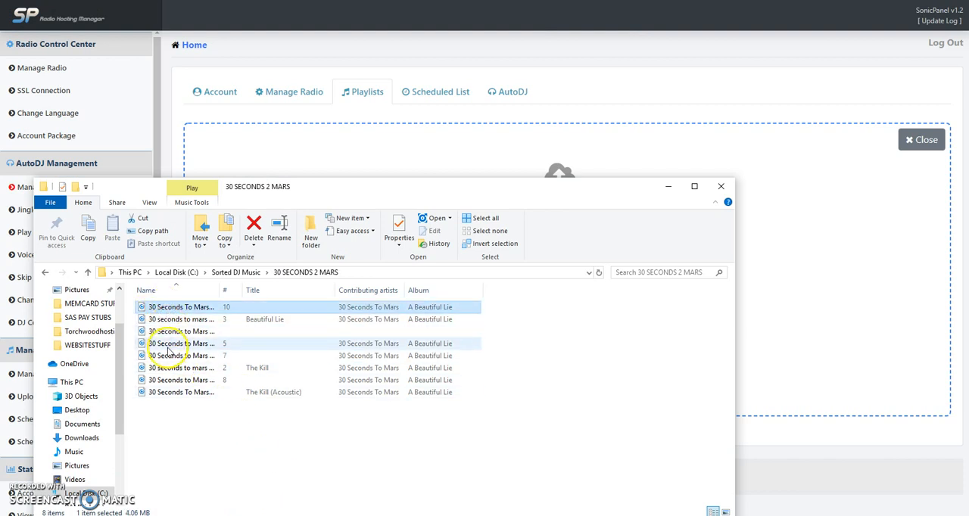
{"action": "left_click", "coordinate": [180, 342]}
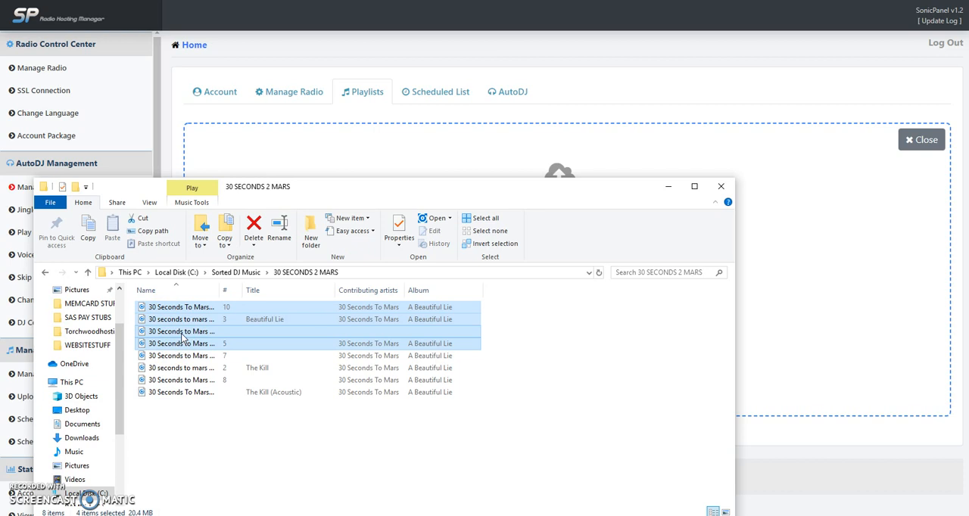
{"action": "mouse_move", "coordinate": [182, 345]}
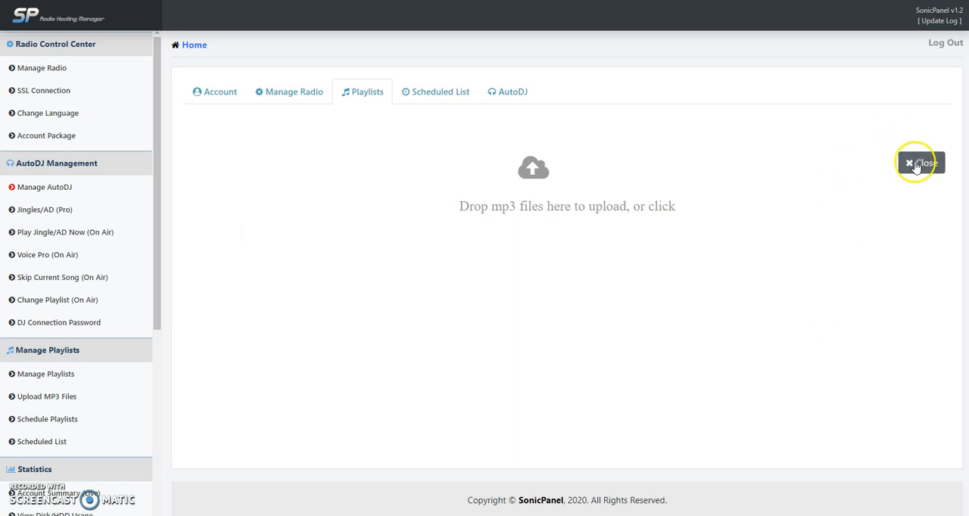
{"action": "left_click", "coordinate": [920, 164]}
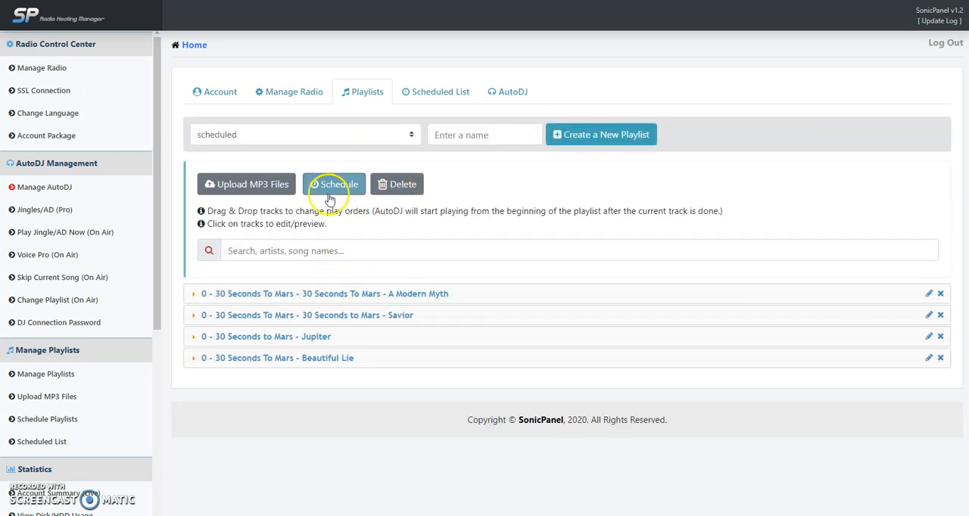
Step: Schedule the playlist to play once on 31/January/2020 at 20:00 and check the Scheduled List
{"action": "left_click", "coordinate": [333, 185]}
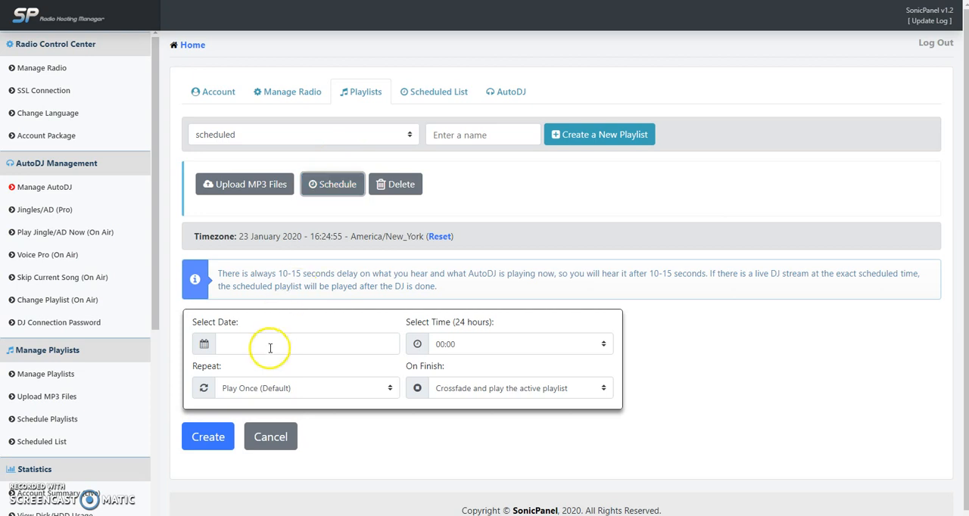
{"action": "left_click", "coordinate": [316, 303]}
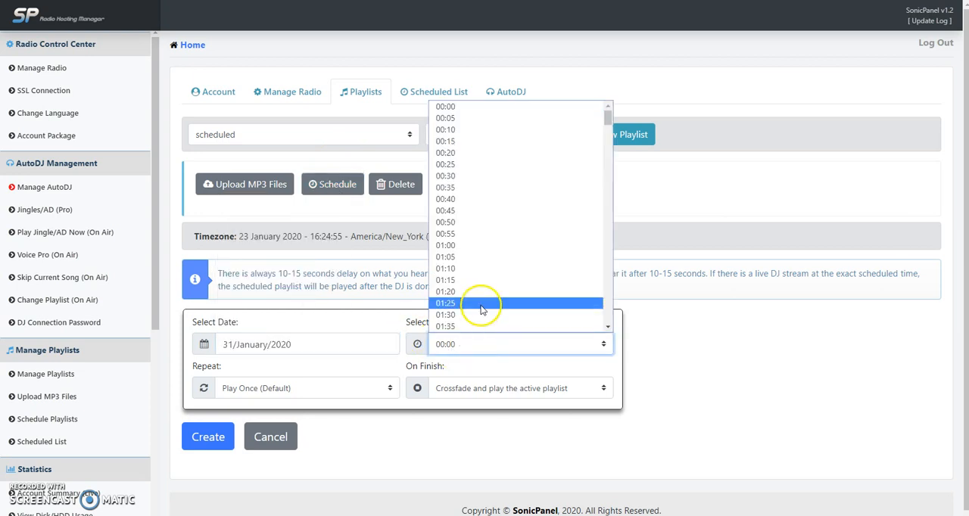
{"action": "scroll", "scroll_direction": "down", "scroll_amount": 3}
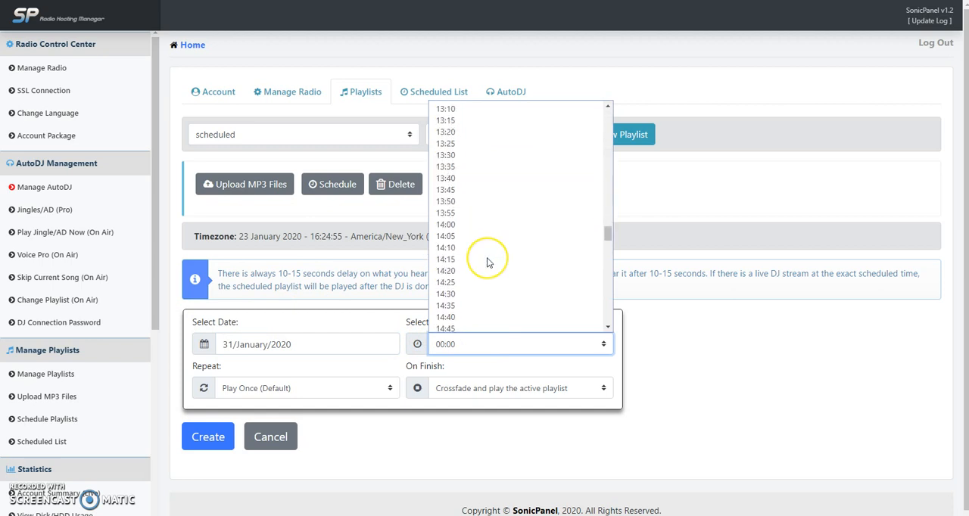
{"action": "scroll", "scroll_direction": "down", "scroll_amount": 3}
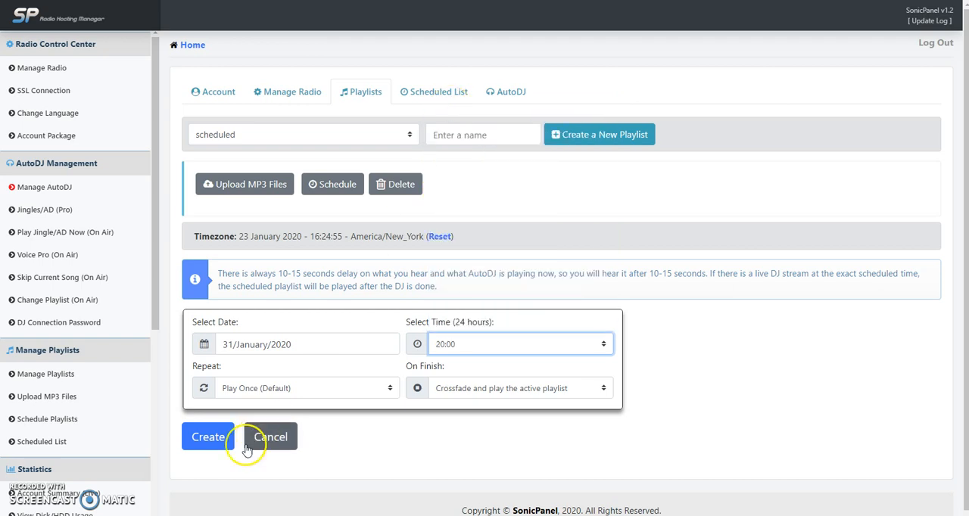
{"action": "left_click", "coordinate": [306, 387]}
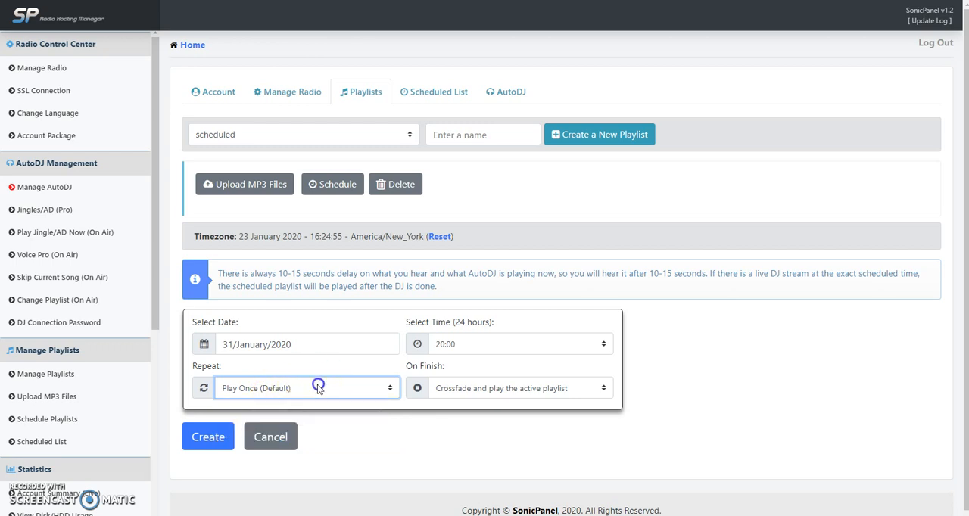
{"action": "mouse_move", "coordinate": [236, 394]}
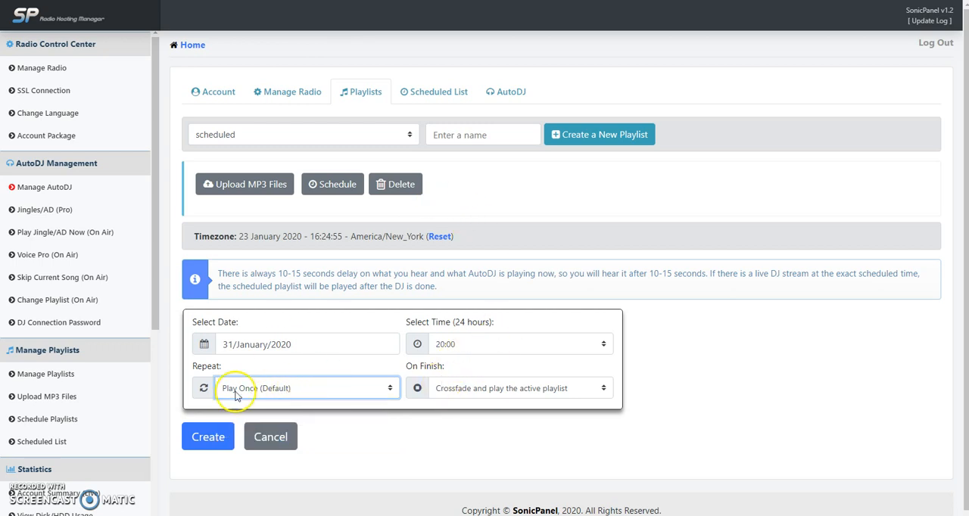
{"action": "left_click", "coordinate": [207, 436]}
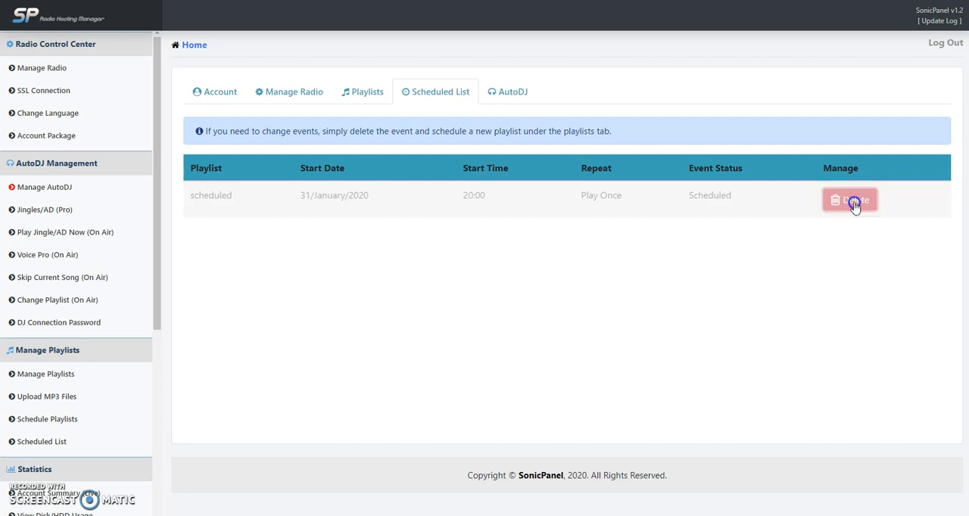
Step: Delete the 2020 scheduled event and return to the Playlists view
{"action": "left_click", "coordinate": [849, 200]}
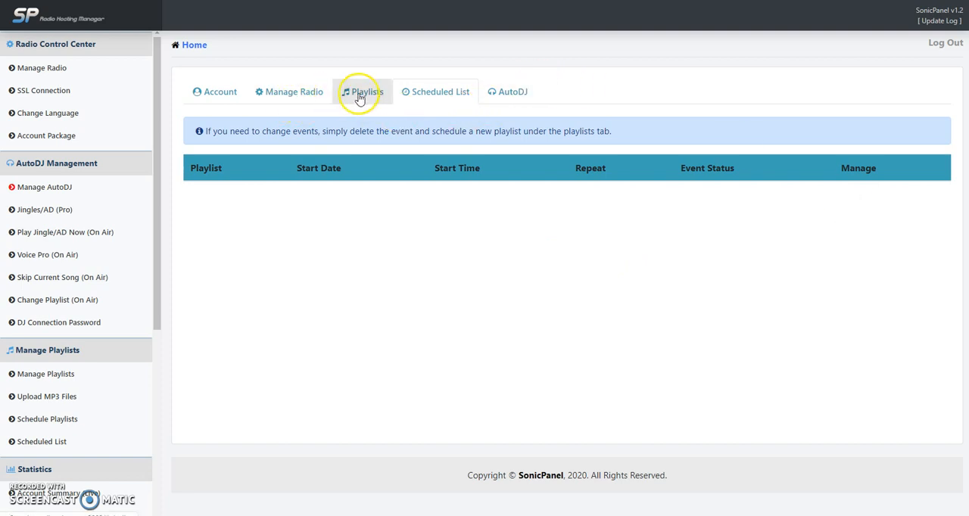
{"action": "left_click", "coordinate": [366, 90]}
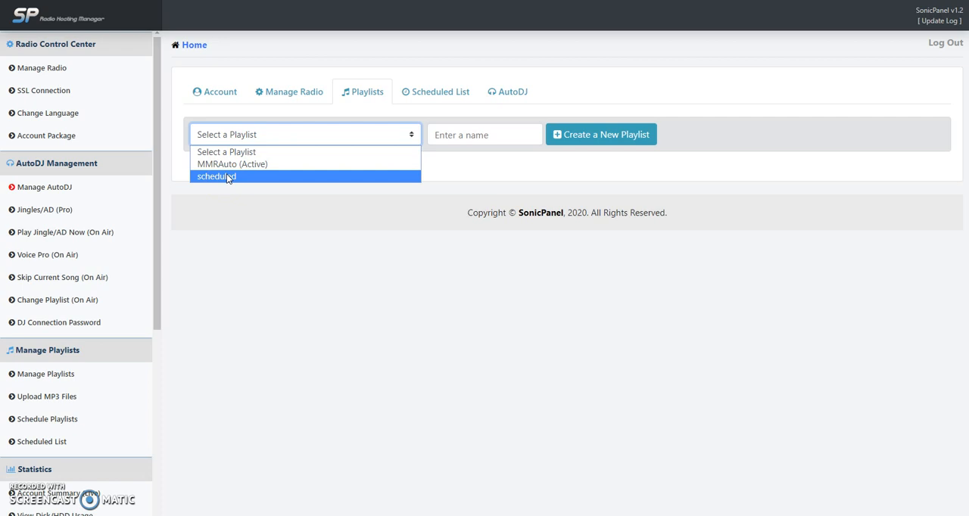
Step: Delete the 'scheduled' playlist, then go to Jingles/AD (Pro) listing ID1 and PROMO1
{"action": "left_click", "coordinate": [215, 176]}
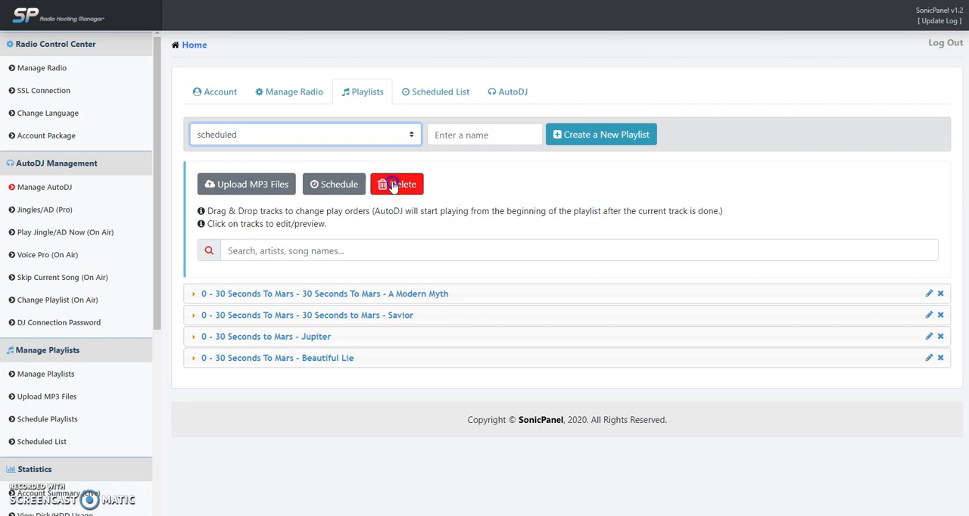
{"action": "left_click", "coordinate": [397, 184]}
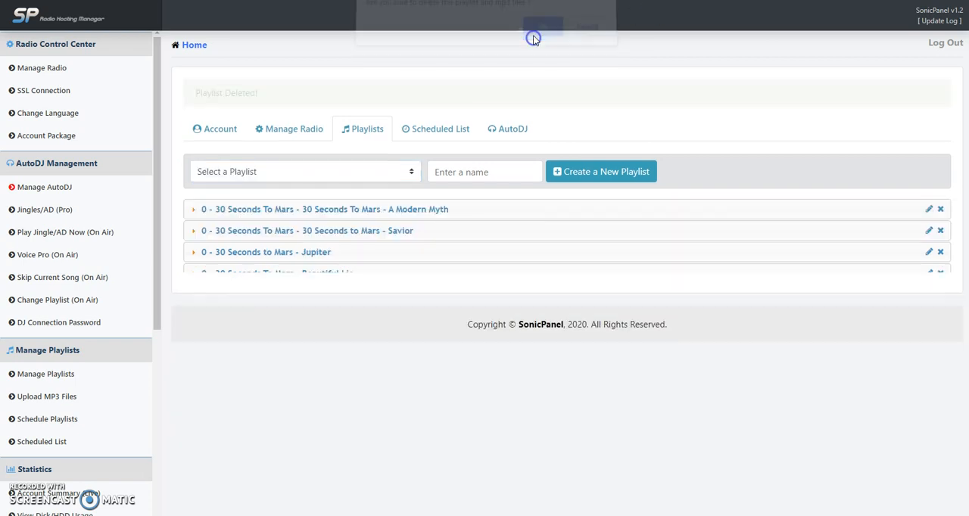
{"action": "left_click", "coordinate": [542, 25]}
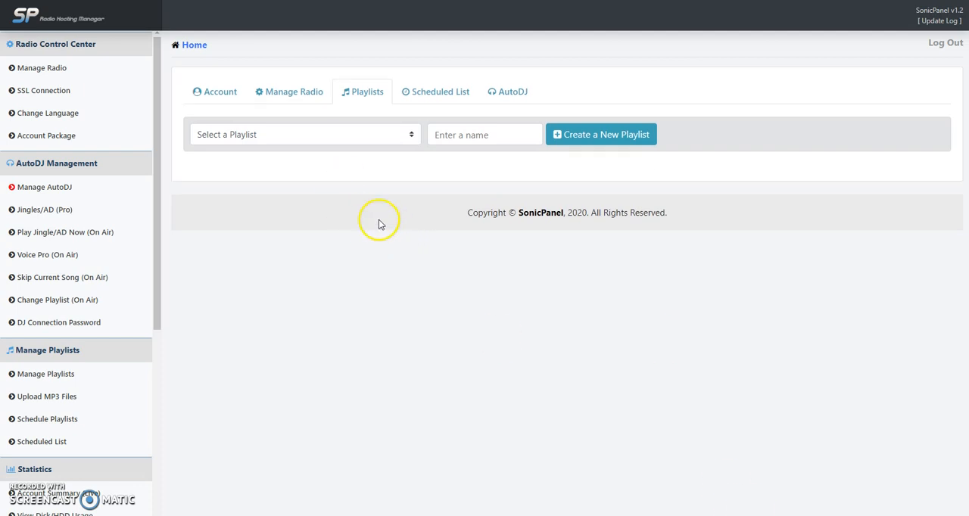
{"action": "left_click", "coordinate": [44, 209]}
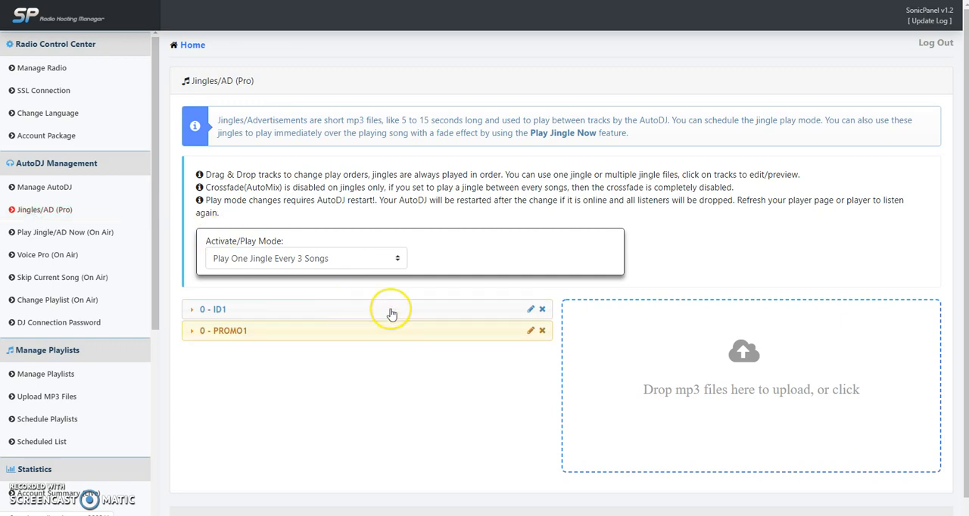
{"action": "left_click", "coordinate": [306, 258]}
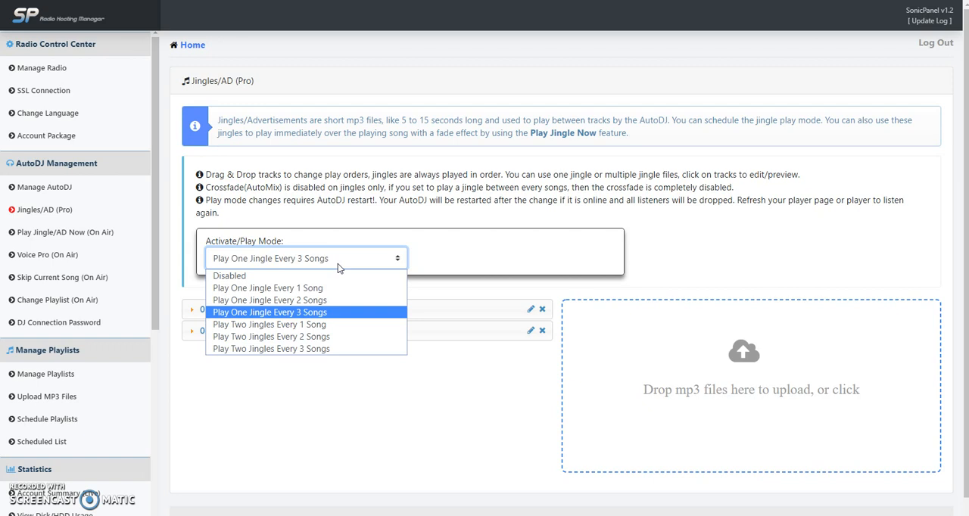
{"action": "left_click", "coordinate": [270, 311]}
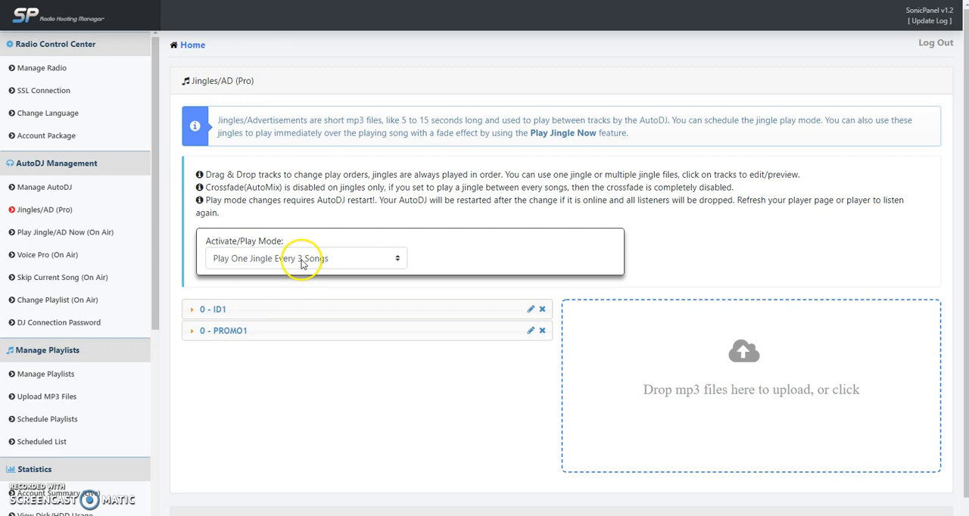
{"action": "left_click", "coordinate": [305, 257]}
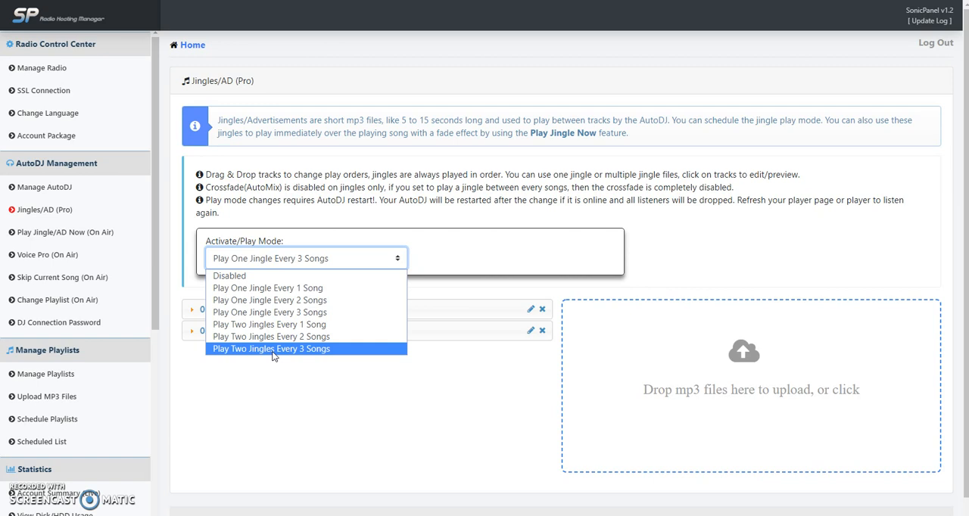
{"action": "mouse_move", "coordinate": [302, 300]}
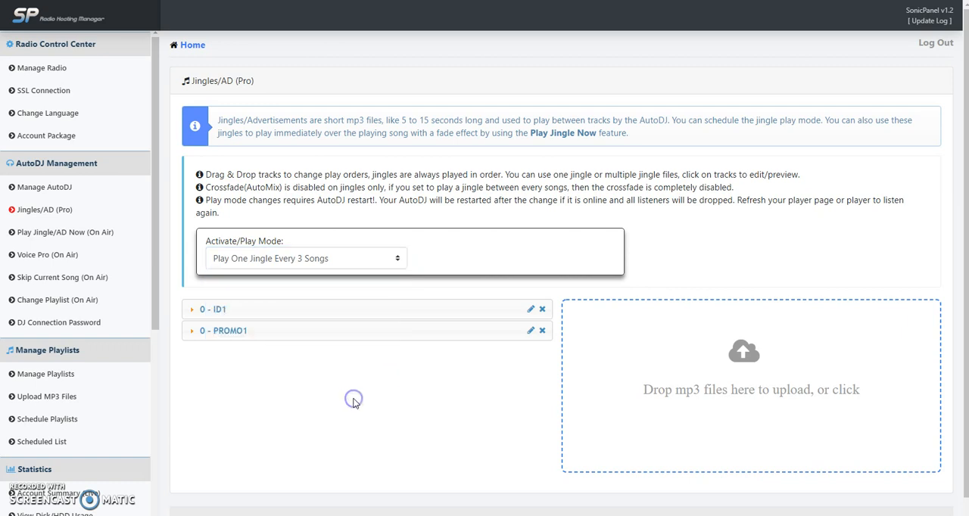
{"action": "mouse_move", "coordinate": [330, 388]}
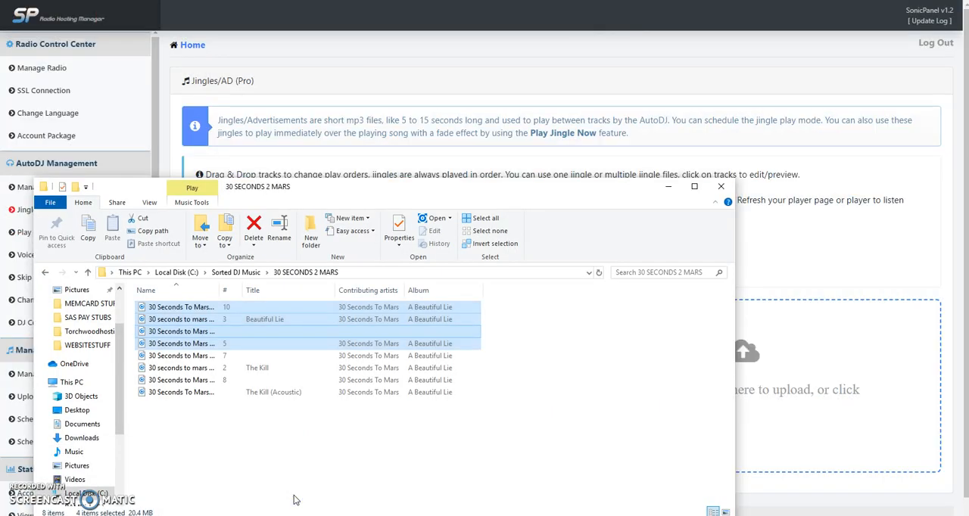
{"action": "left_click", "coordinate": [181, 367]}
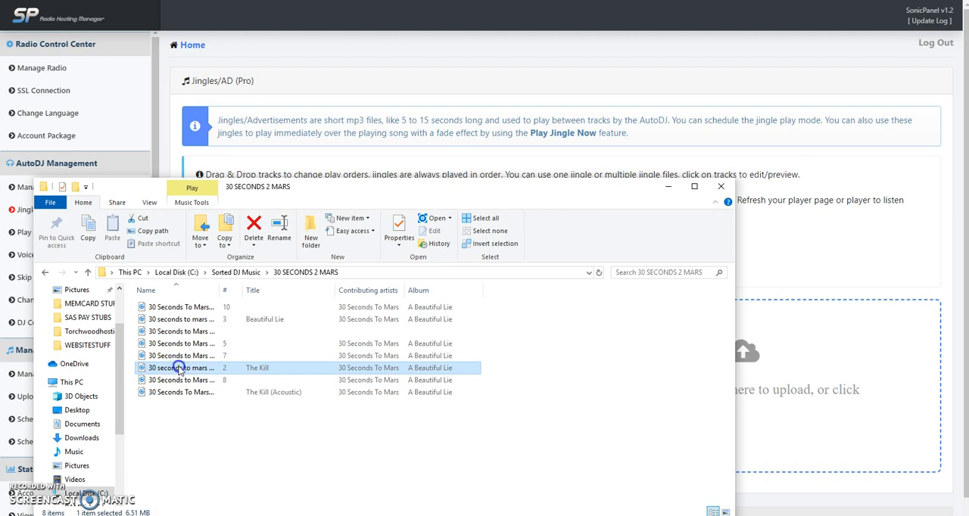
{"action": "left_click_drag", "start_coordinate": [179, 368], "coordinate": [799, 412]}
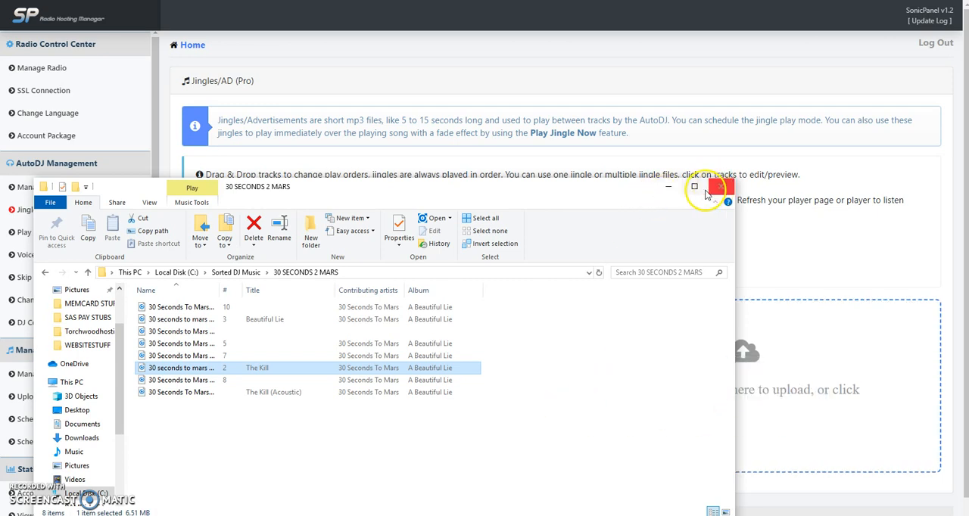
{"action": "left_click", "coordinate": [721, 187]}
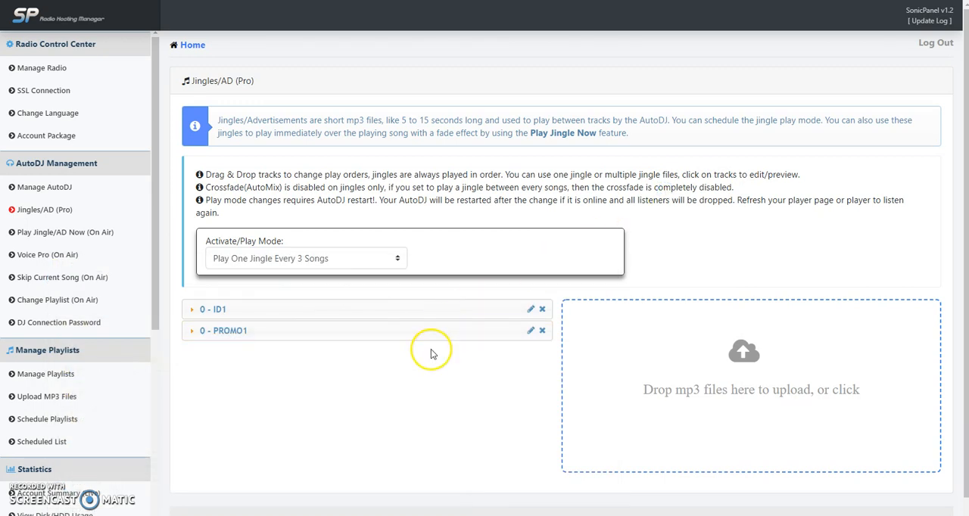
{"action": "mouse_move", "coordinate": [64, 232]}
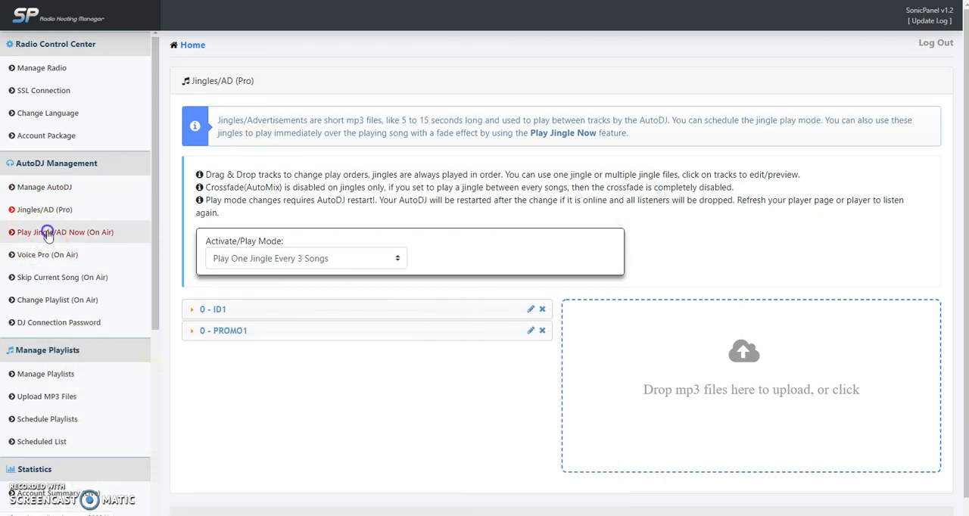
Step: Go to Play Jingle/AD Now (On Air) and list the jingles ID1 and PROMO1
{"action": "left_click", "coordinate": [64, 233]}
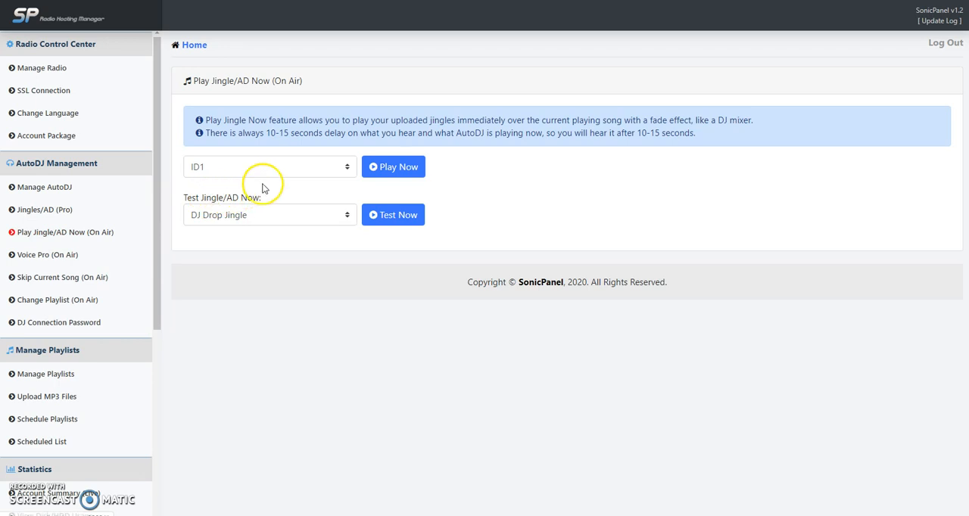
{"action": "left_click", "coordinate": [270, 167]}
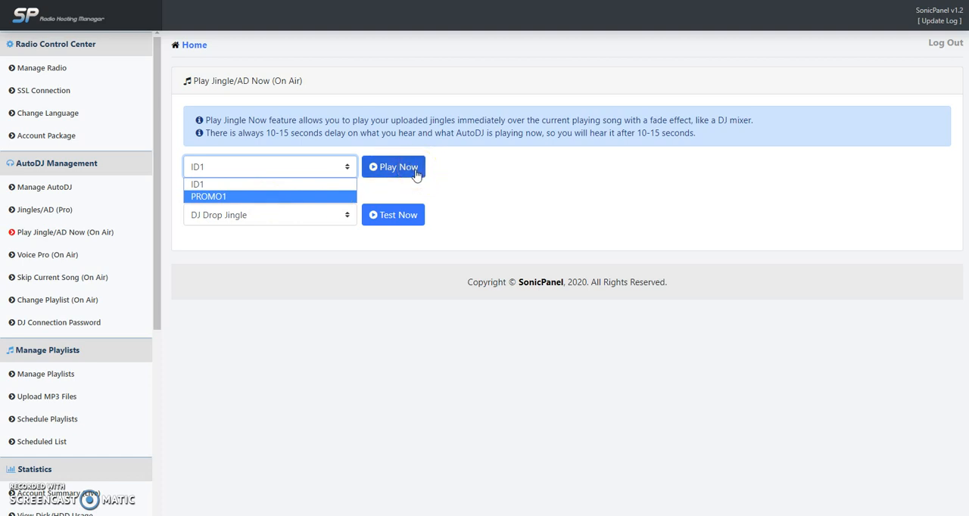
{"action": "mouse_move", "coordinate": [226, 220]}
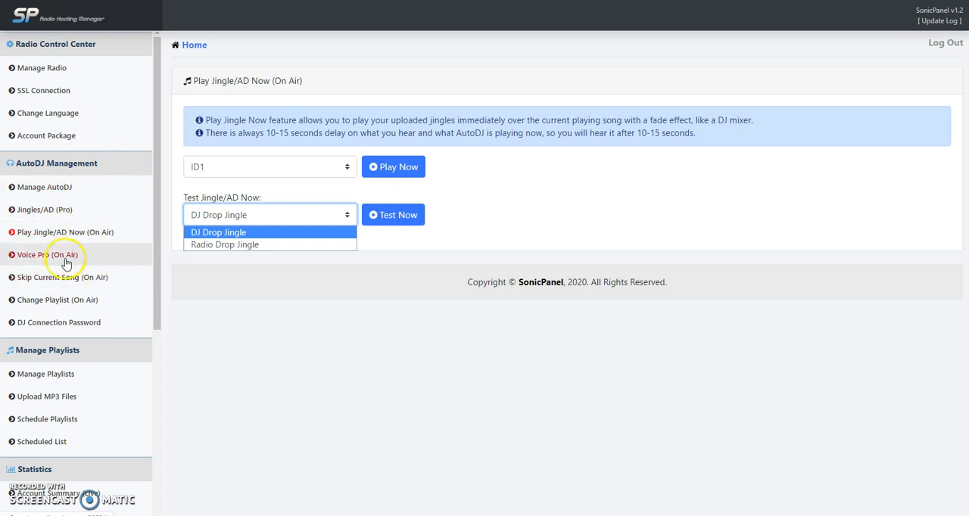
Step: Enter 'Hello listeners!' as the live announcement on the Voice Pro text-to-voice page
{"action": "left_click", "coordinate": [49, 254]}
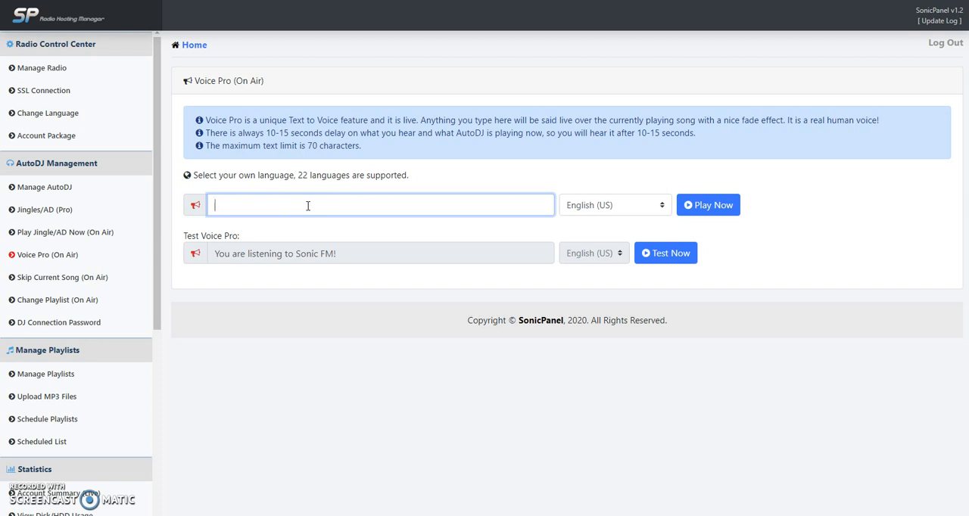
{"action": "type", "text": "Hello listeners!"}
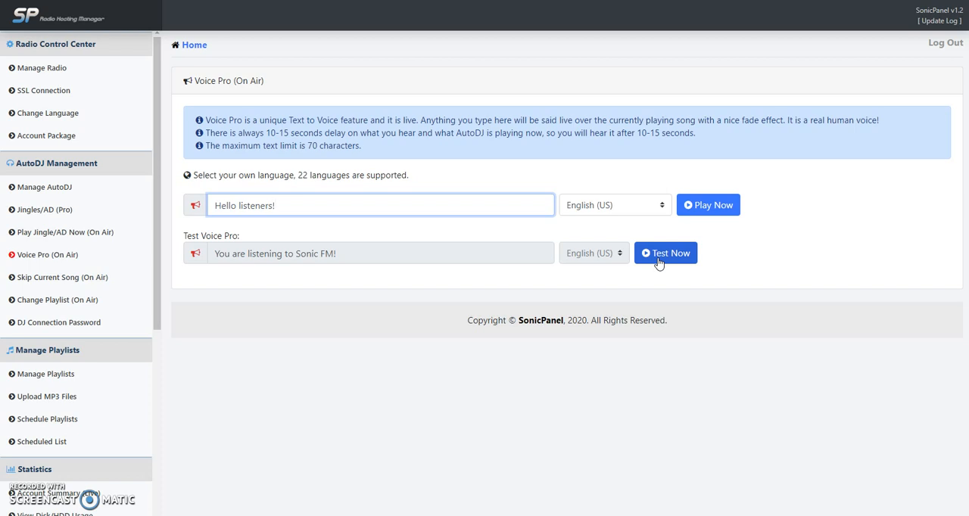
{"action": "mouse_move", "coordinate": [121, 233]}
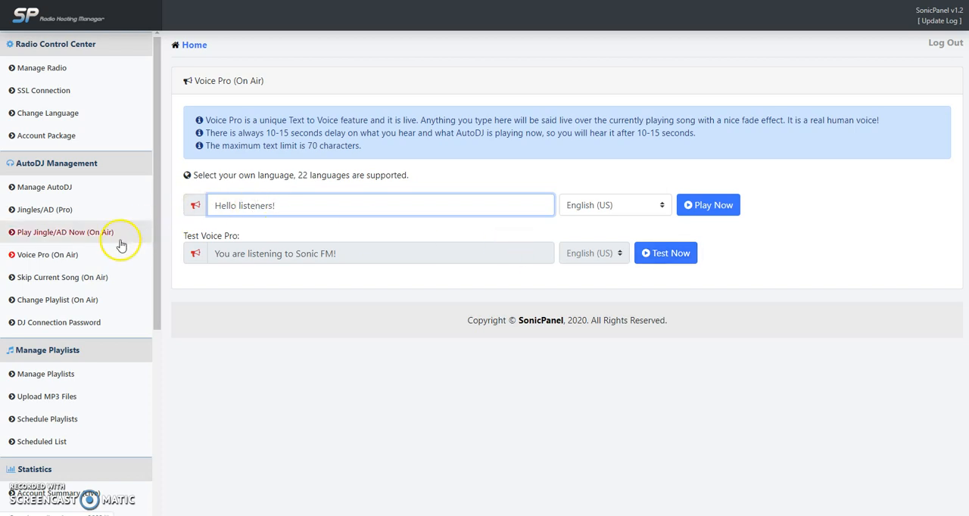
{"action": "mouse_move", "coordinate": [88, 418]}
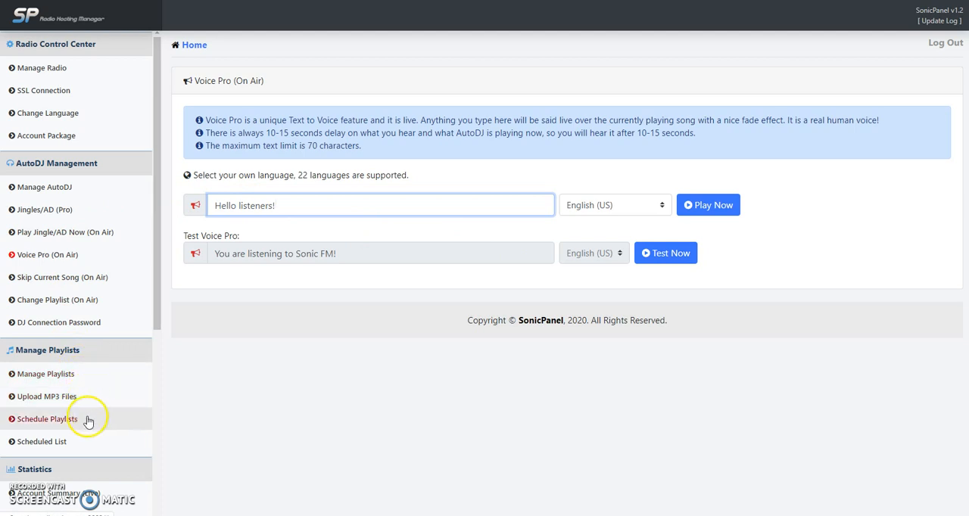
Step: View the Scheduled List under Manage Playlists, which reports no scheduled playlists yet
{"action": "left_click", "coordinate": [46, 373]}
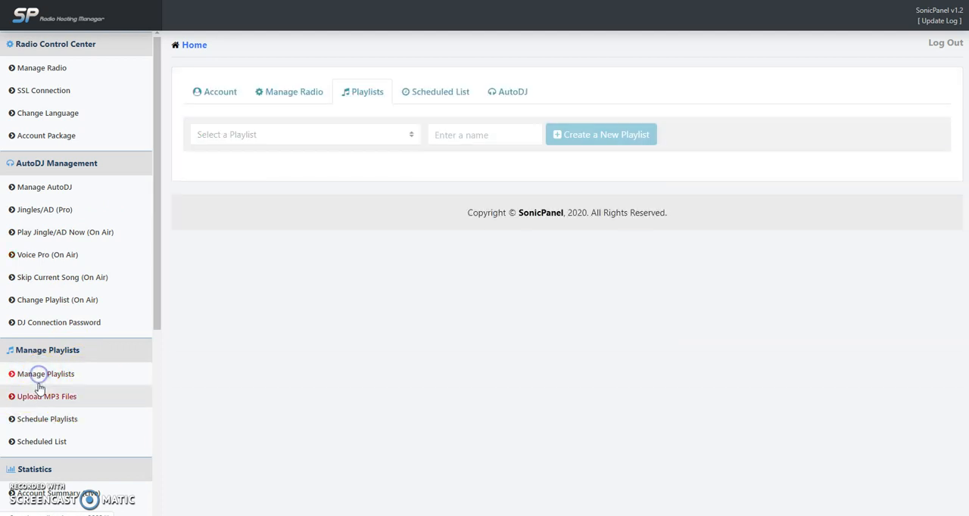
{"action": "left_click", "coordinate": [47, 397]}
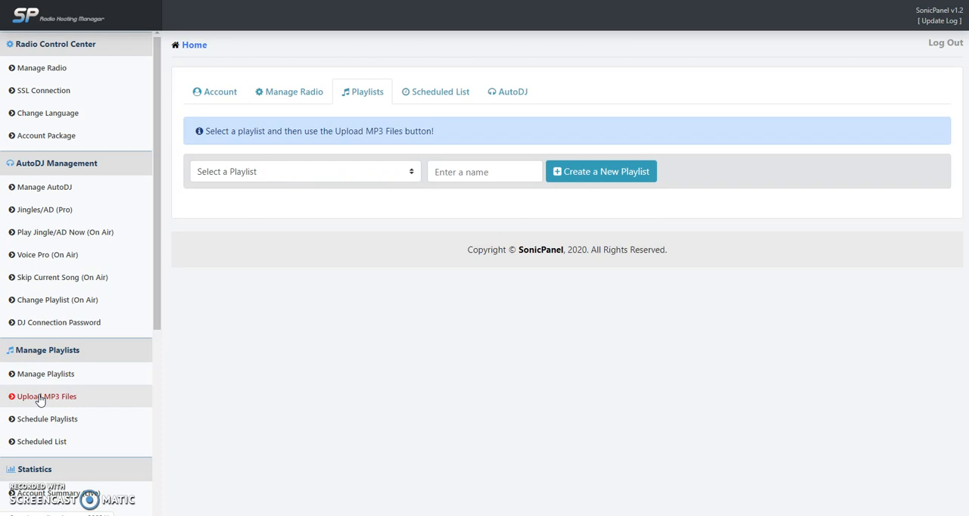
{"action": "left_click", "coordinate": [47, 417]}
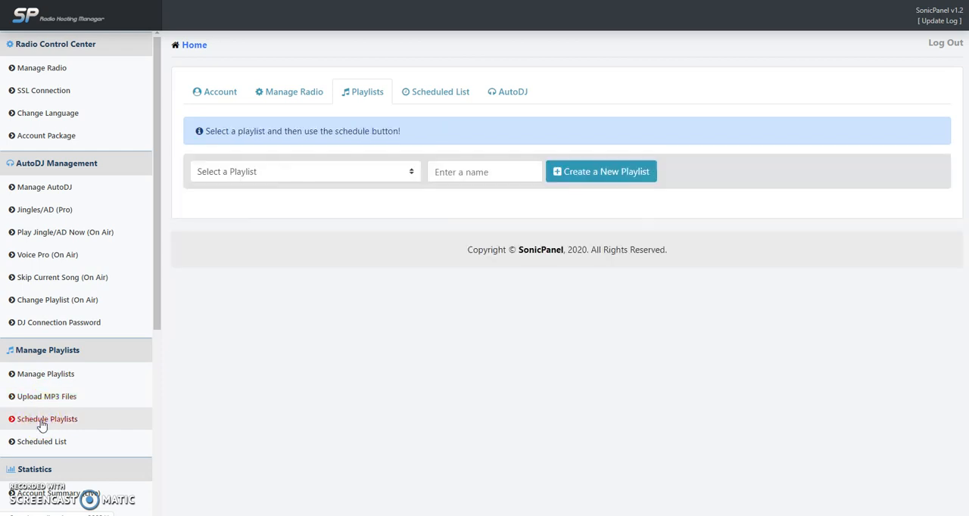
{"action": "left_click", "coordinate": [303, 171]}
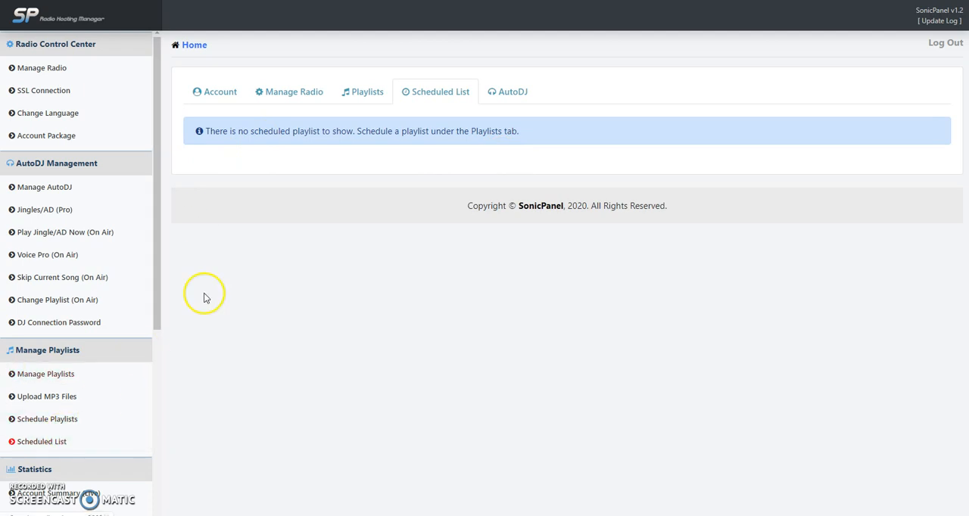
{"action": "mouse_move", "coordinate": [218, 375]}
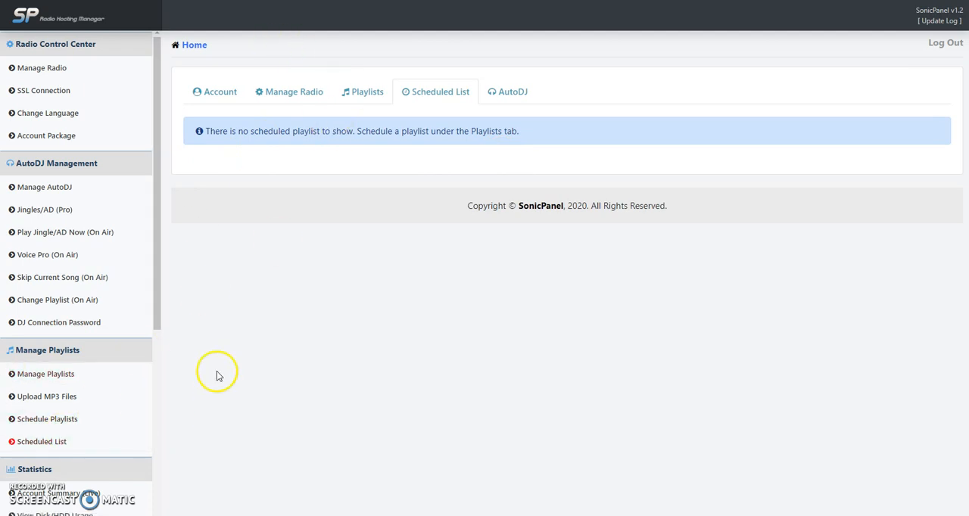
{"action": "scroll", "scroll_direction": "down", "scroll_amount": 3}
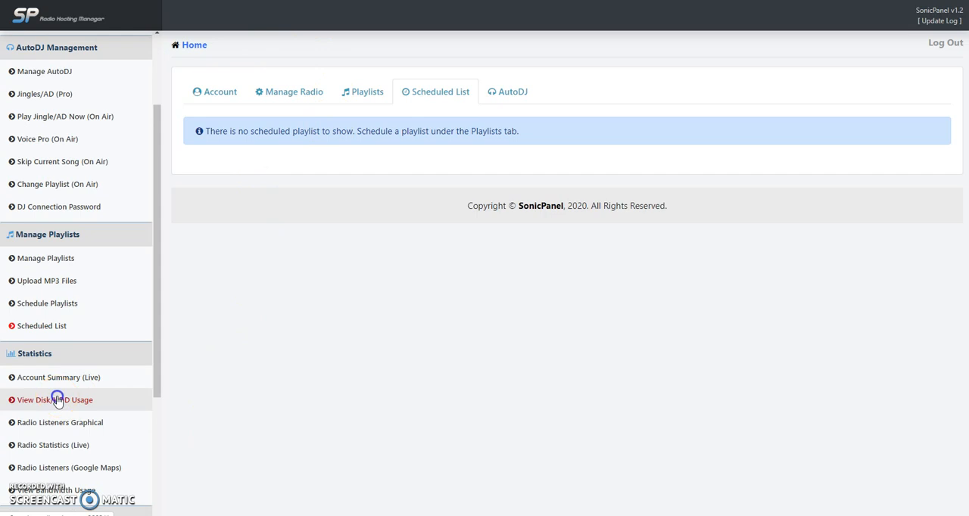
Step: Check disk usage and listener charts, then view live Radio Statistics showing 3 Doors Down - Loser playing
{"action": "left_click", "coordinate": [54, 399]}
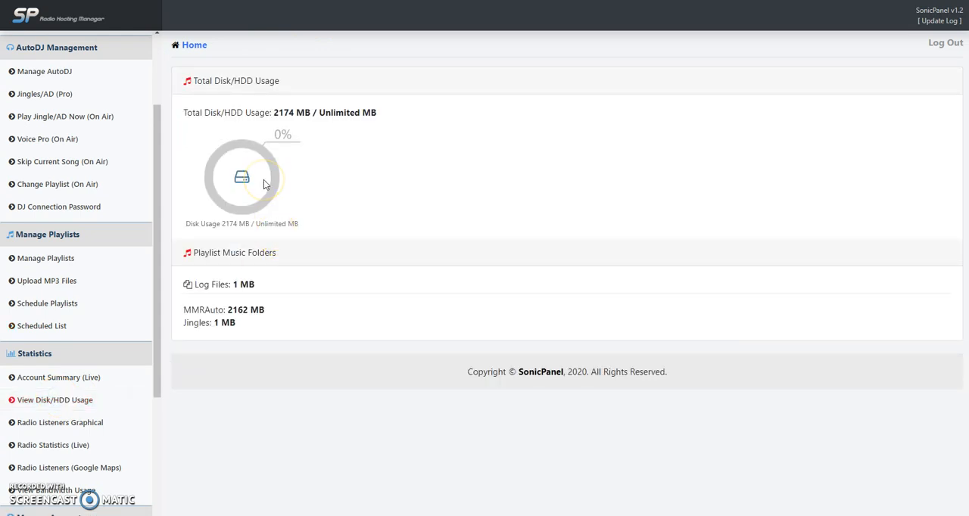
{"action": "left_click", "coordinate": [60, 423]}
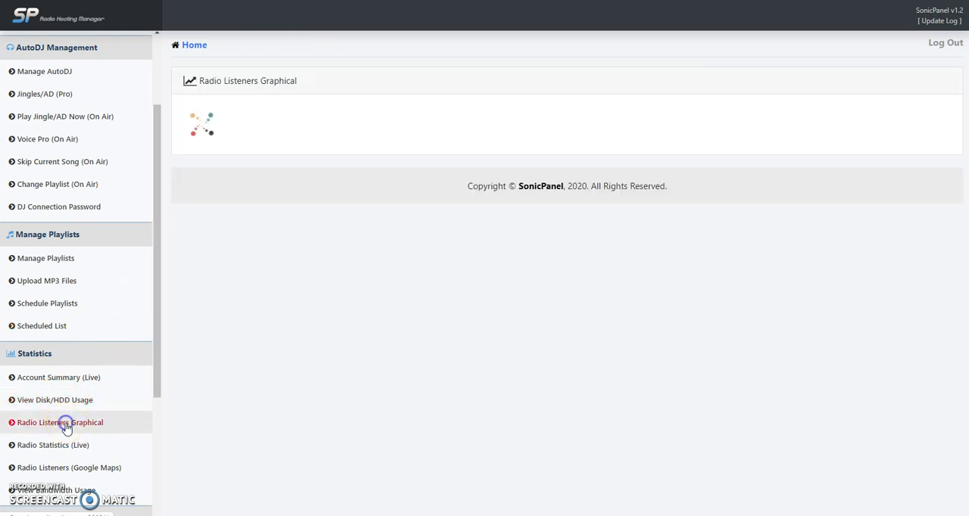
{"action": "left_click", "coordinate": [60, 423]}
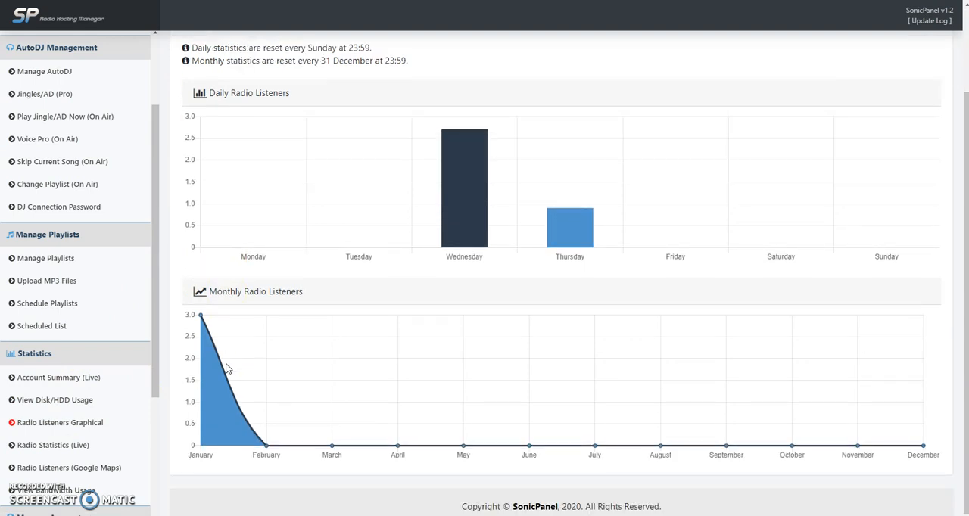
{"action": "mouse_move", "coordinate": [55, 400]}
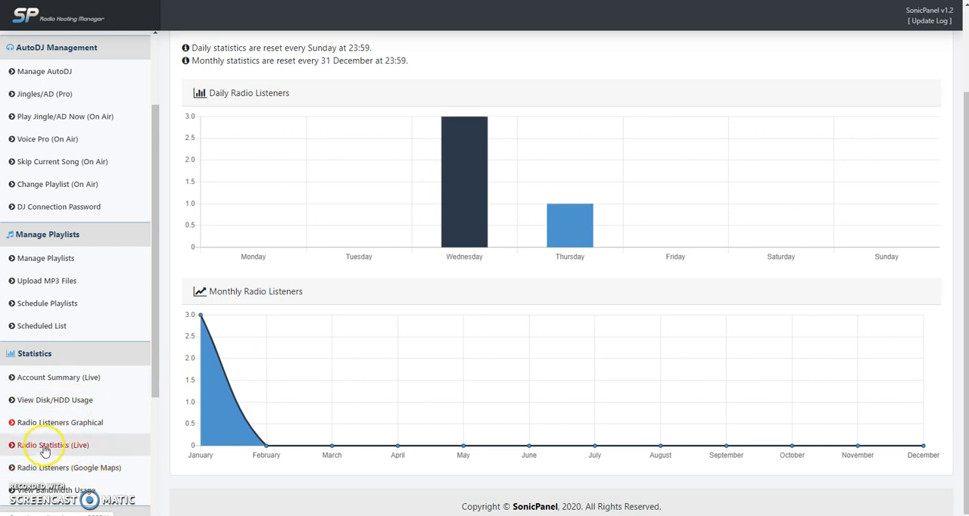
{"action": "left_click", "coordinate": [53, 445]}
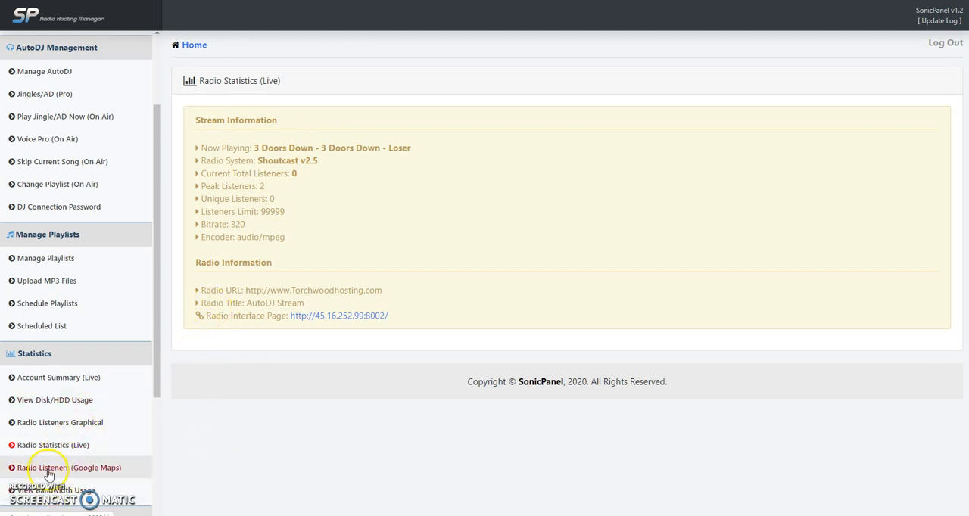
Step: View Radio Listeners (Google Maps), which warns that no Google Maps API key is set
{"action": "left_click", "coordinate": [68, 466]}
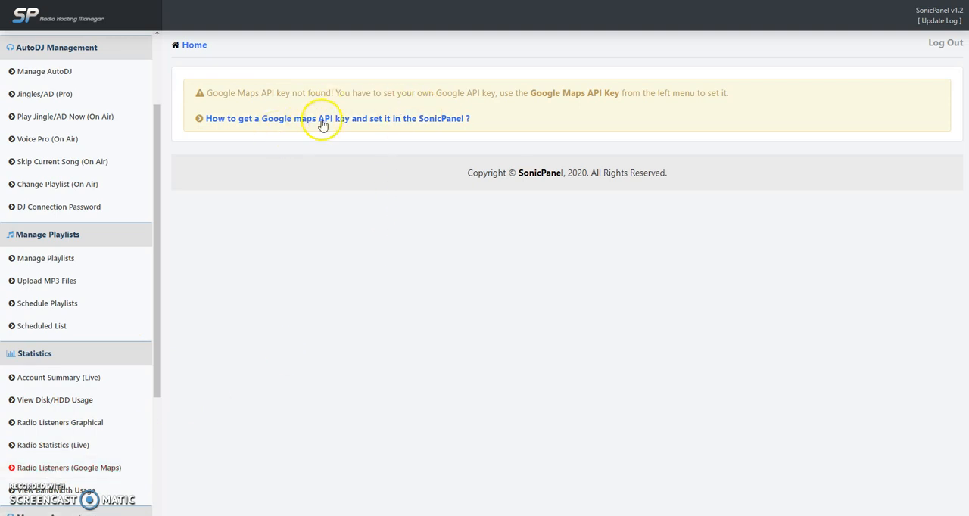
{"action": "mouse_move", "coordinate": [290, 130]}
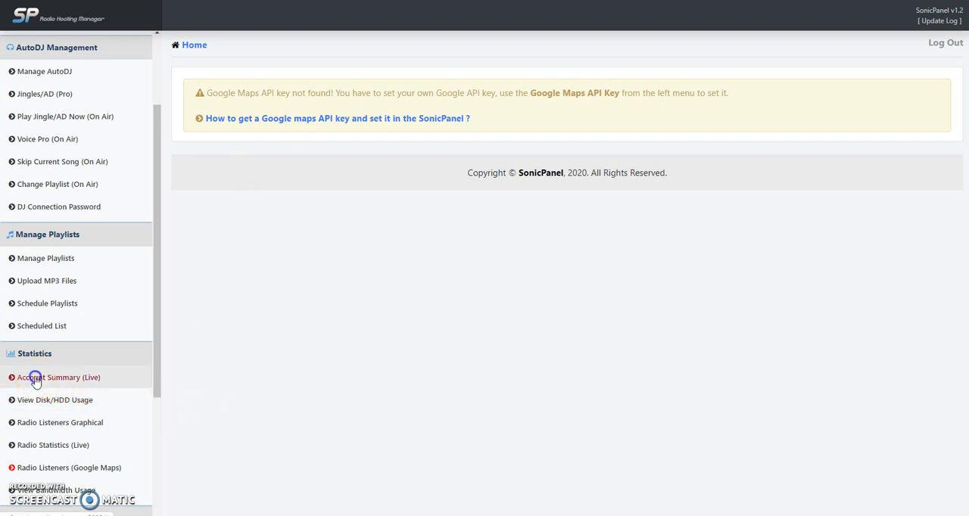
Step: Review the Account Summary (Live) gauges: 0 listeners, 2174 MB disk, 320 KBPS, 6.3% CPU
{"action": "left_click", "coordinate": [57, 377]}
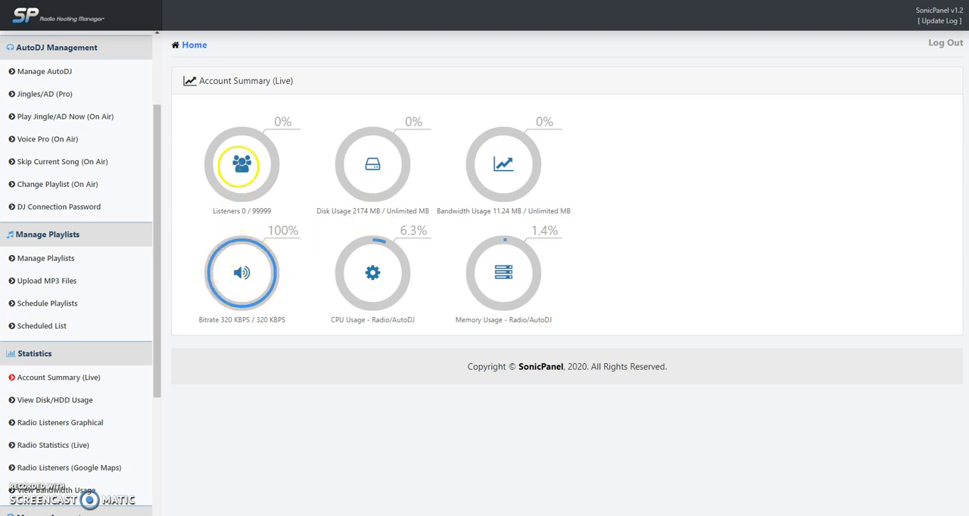
{"action": "mouse_move", "coordinate": [373, 163]}
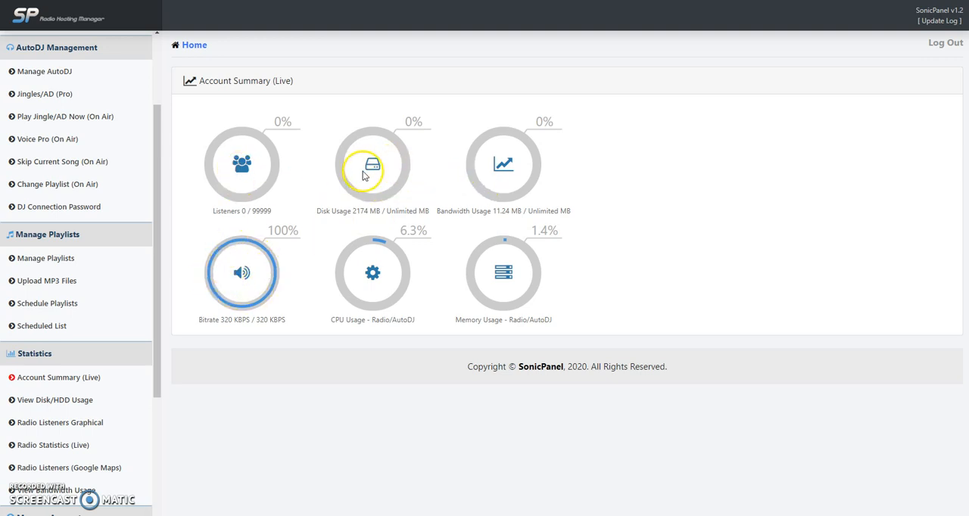
{"action": "mouse_move", "coordinate": [342, 289]}
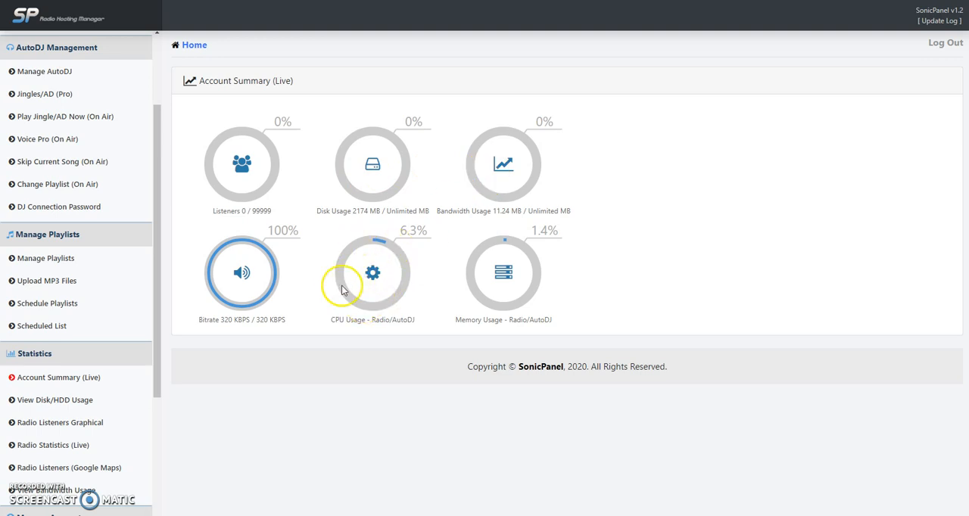
{"action": "mouse_move", "coordinate": [342, 343]}
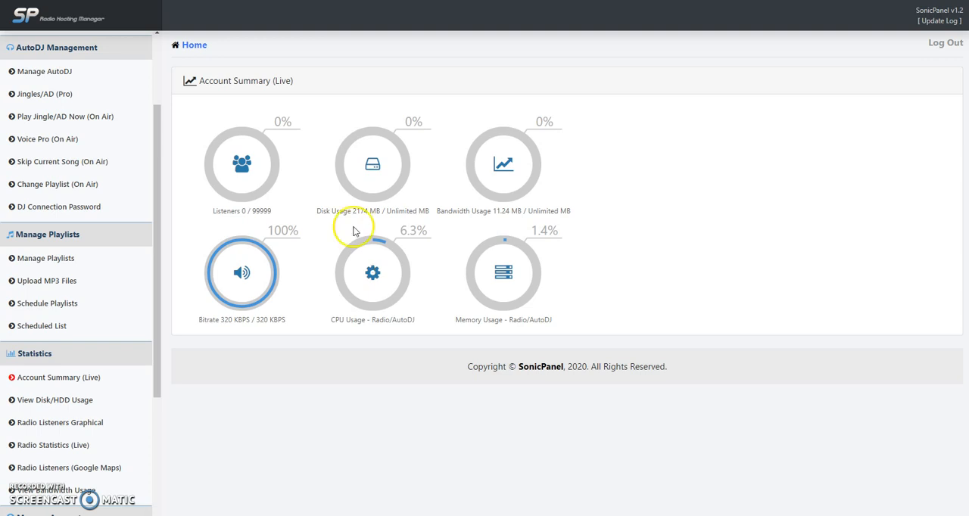
{"action": "mouse_move", "coordinate": [509, 258]}
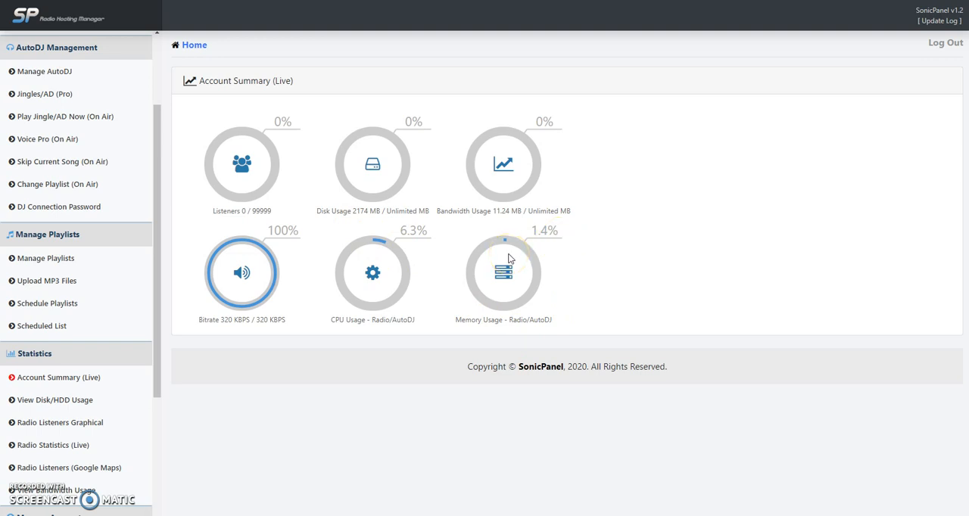
{"action": "mouse_move", "coordinate": [408, 290]}
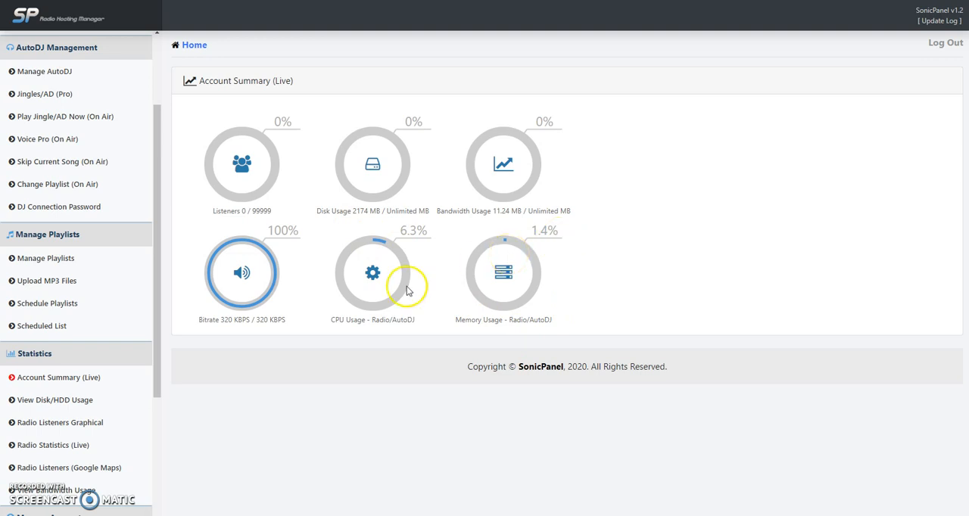
{"action": "scroll", "scroll_direction": "down", "scroll_amount": 3}
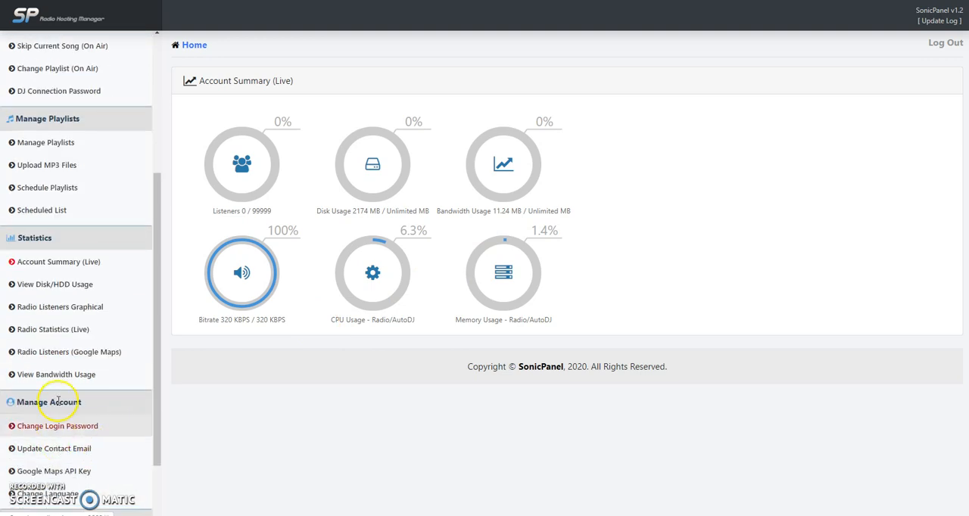
Step: View the Bandwidth Usage chart showing 11.24 MB used in January
{"action": "left_click", "coordinate": [55, 374]}
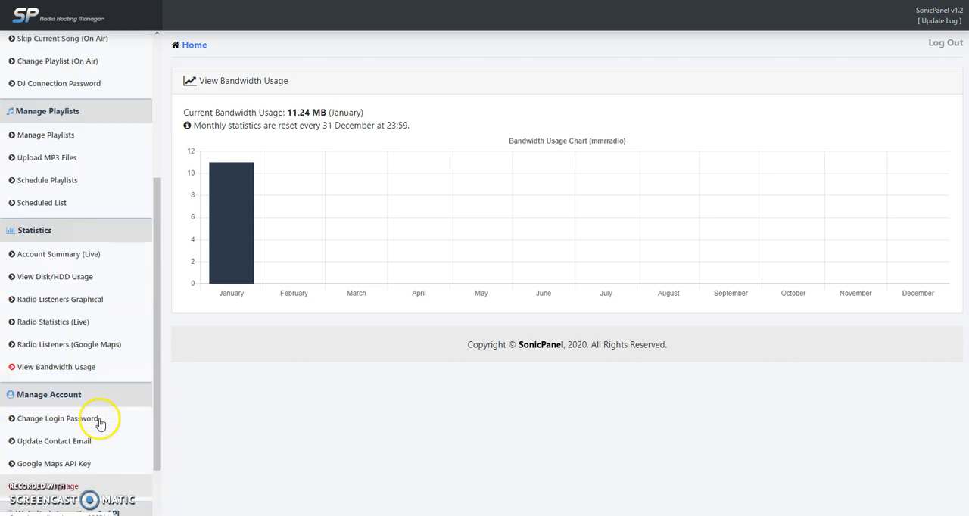
{"action": "scroll", "scroll_direction": "up", "scroll_amount": 3}
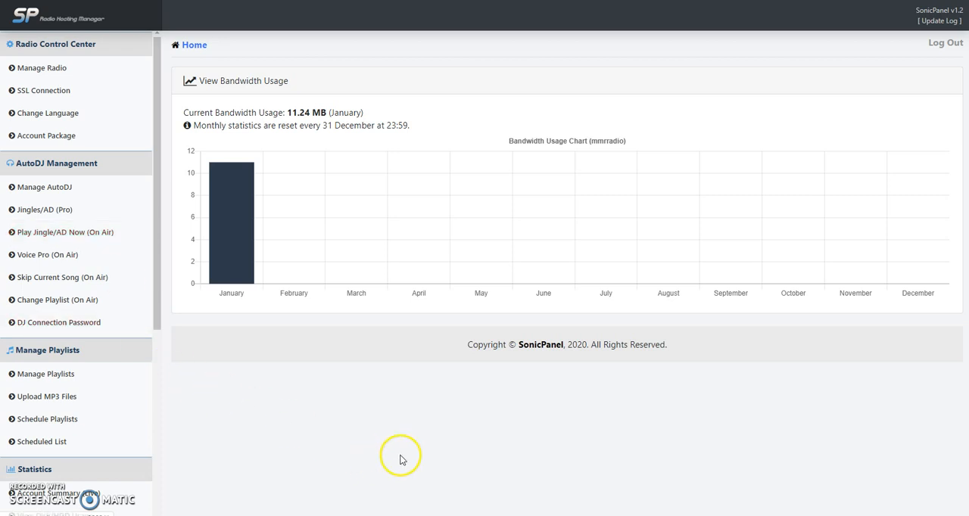
{"action": "mouse_move", "coordinate": [944, 43]}
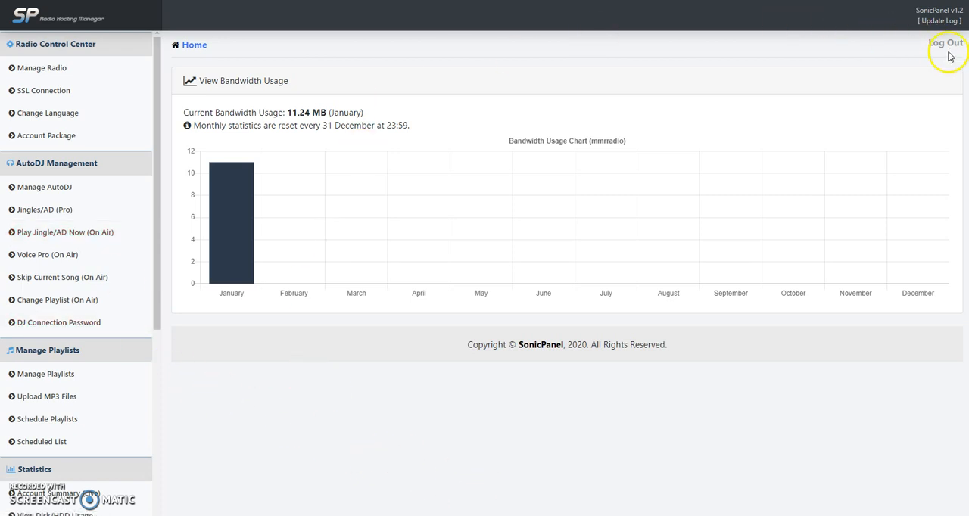
Step: Log out of SonicPanel, returning to the client login page
{"action": "left_click", "coordinate": [945, 43]}
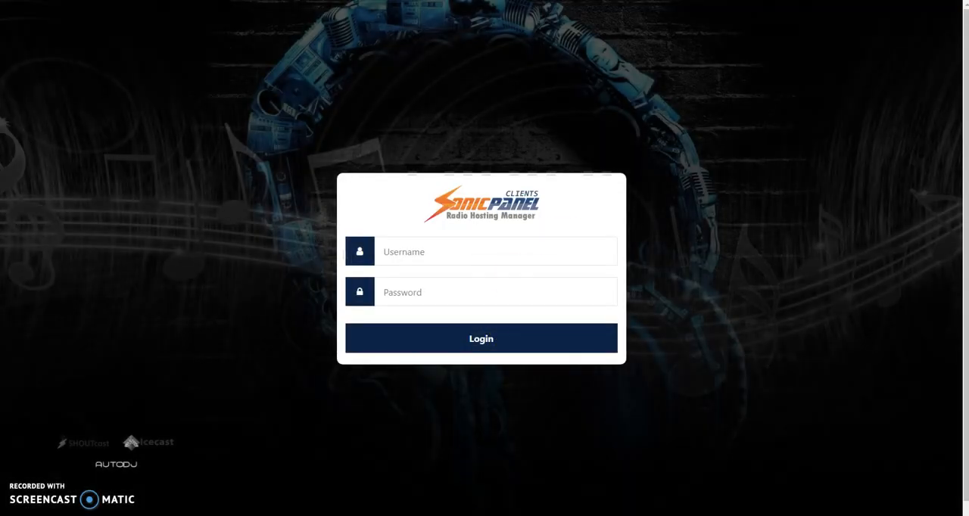
{"action": "mouse_move", "coordinate": [118, 82]}
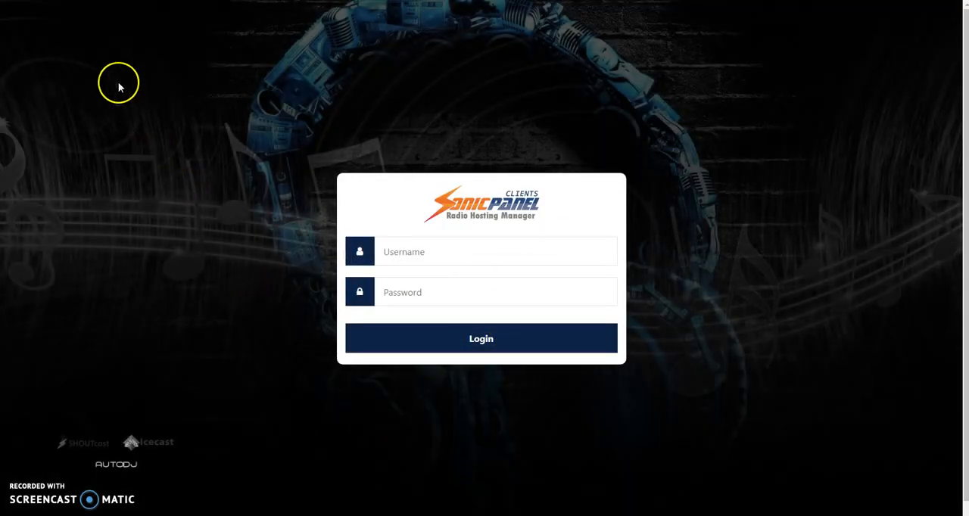
{"action": "mouse_move", "coordinate": [54, 33]}
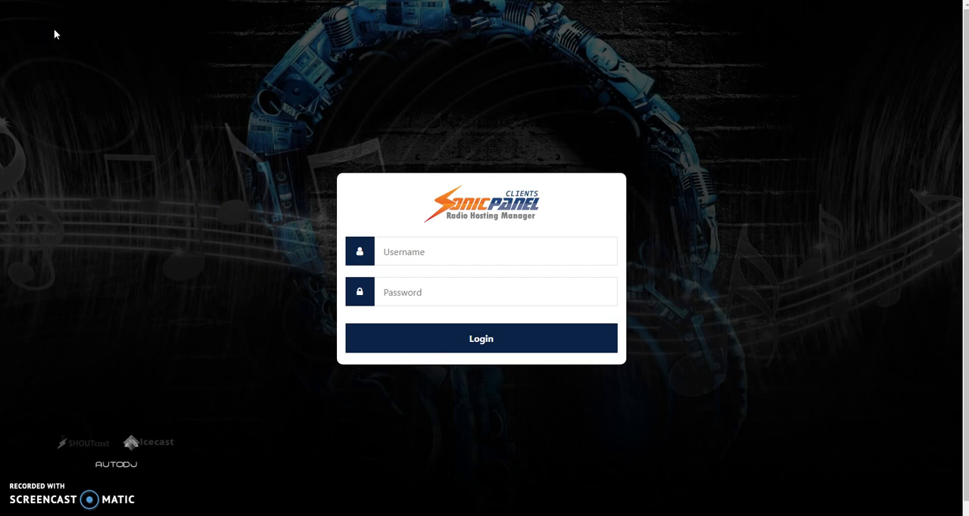